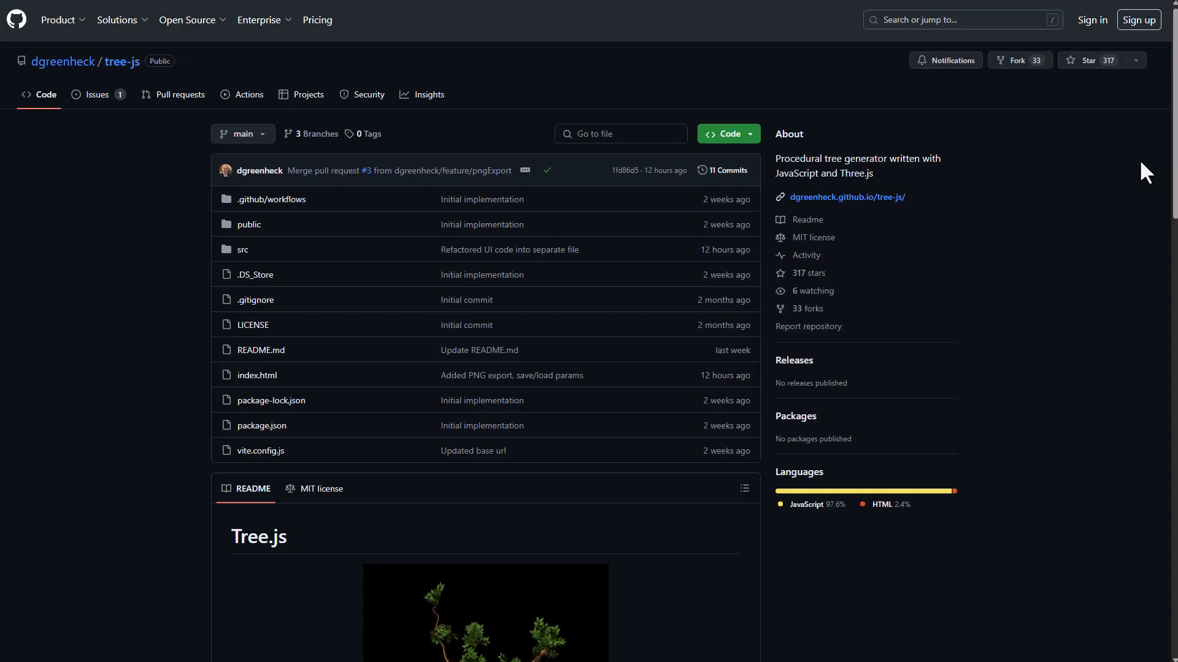
# - Scroll down through the tree-js README to reach the author's profile links
pyautogui.scroll(-3)
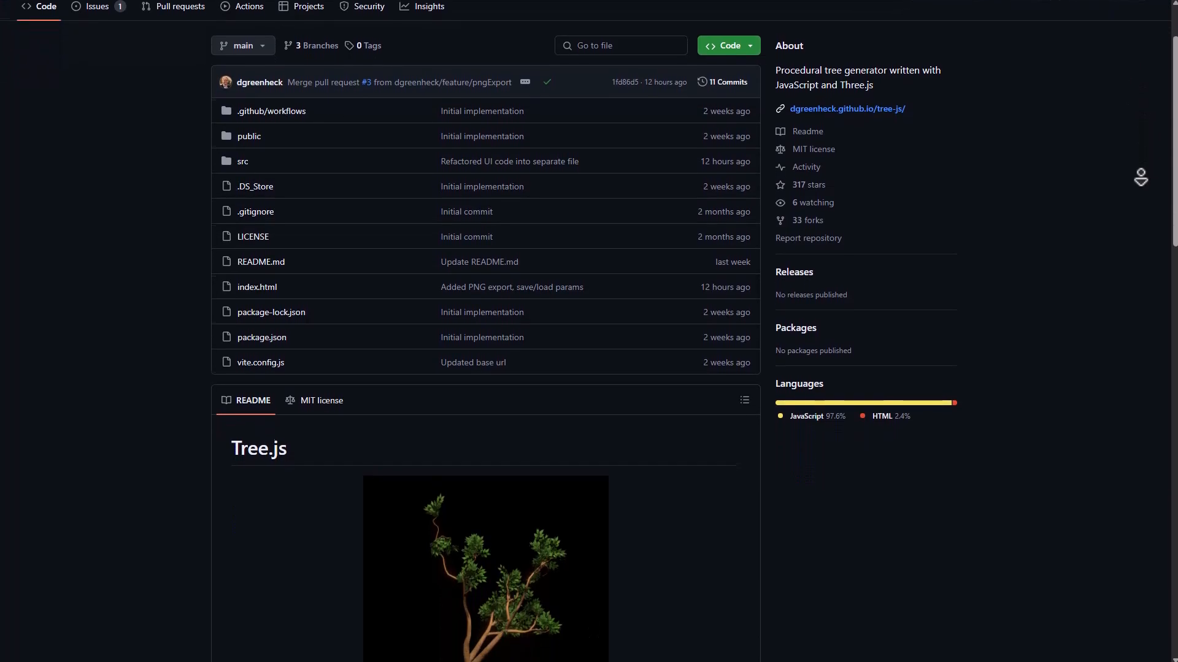
pyautogui.scroll(-3)
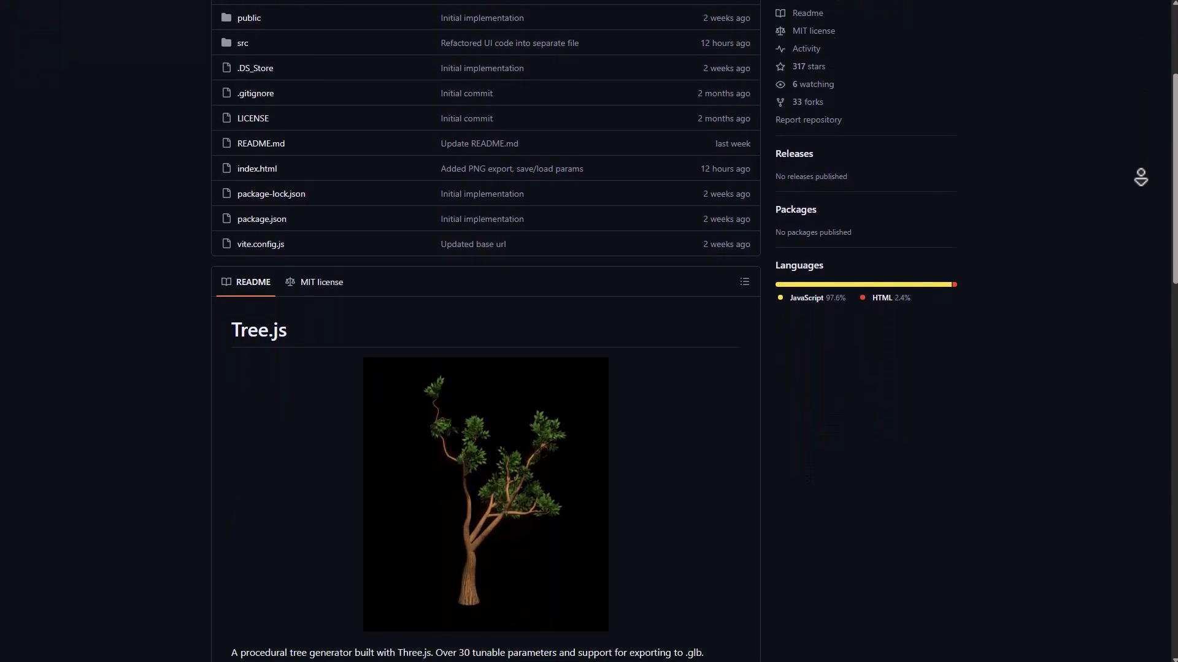
pyautogui.scroll(-3)
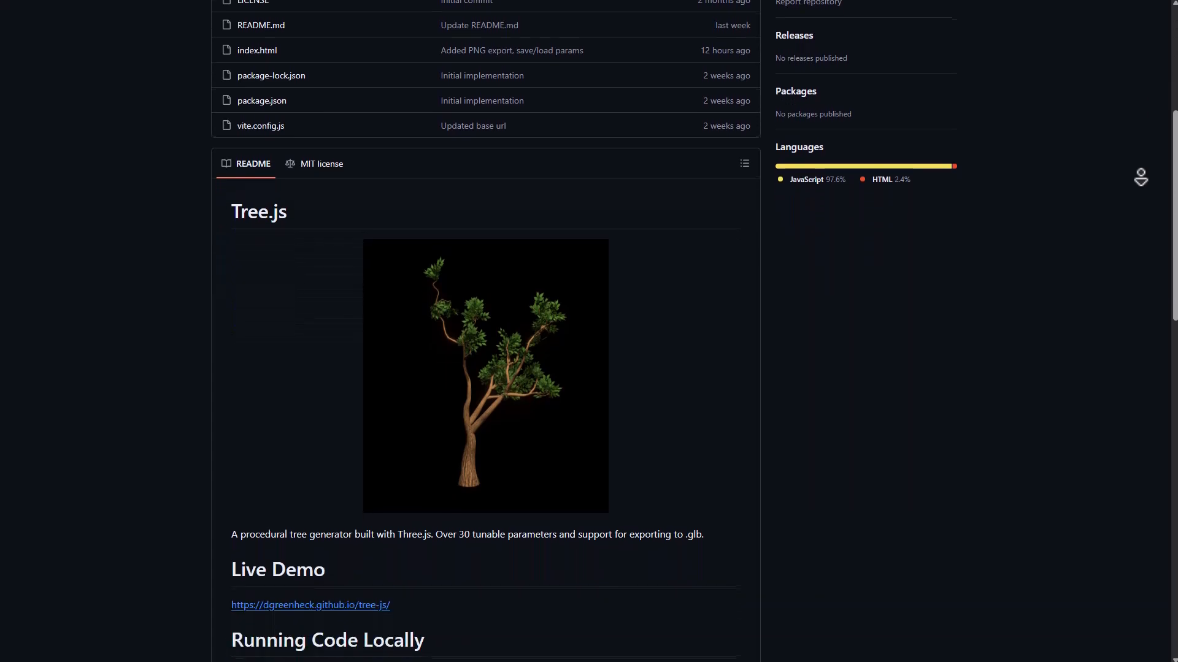
pyautogui.scroll(-3)
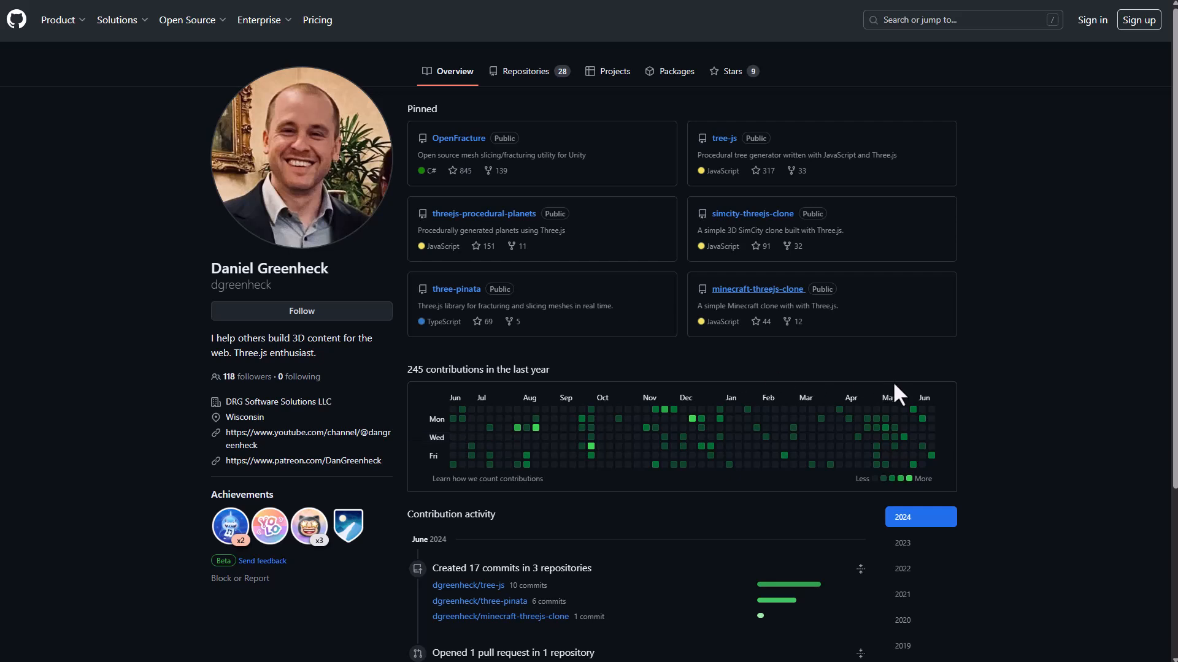
pyautogui.moveTo(193, 554)
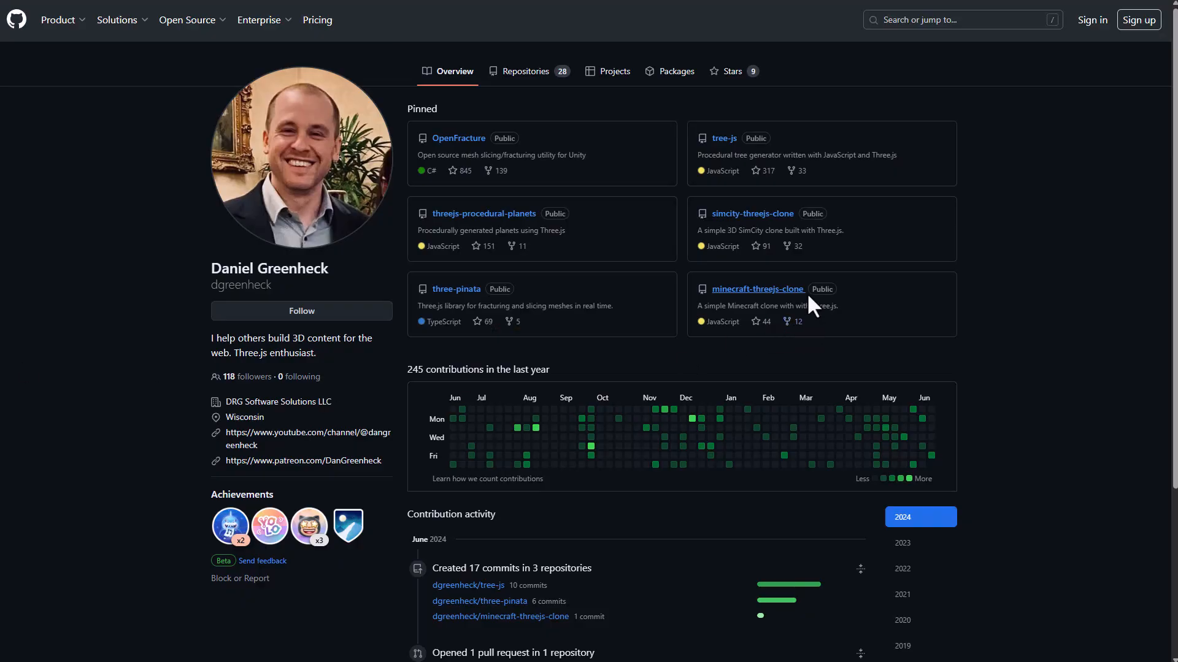
pyautogui.moveTo(531, 450)
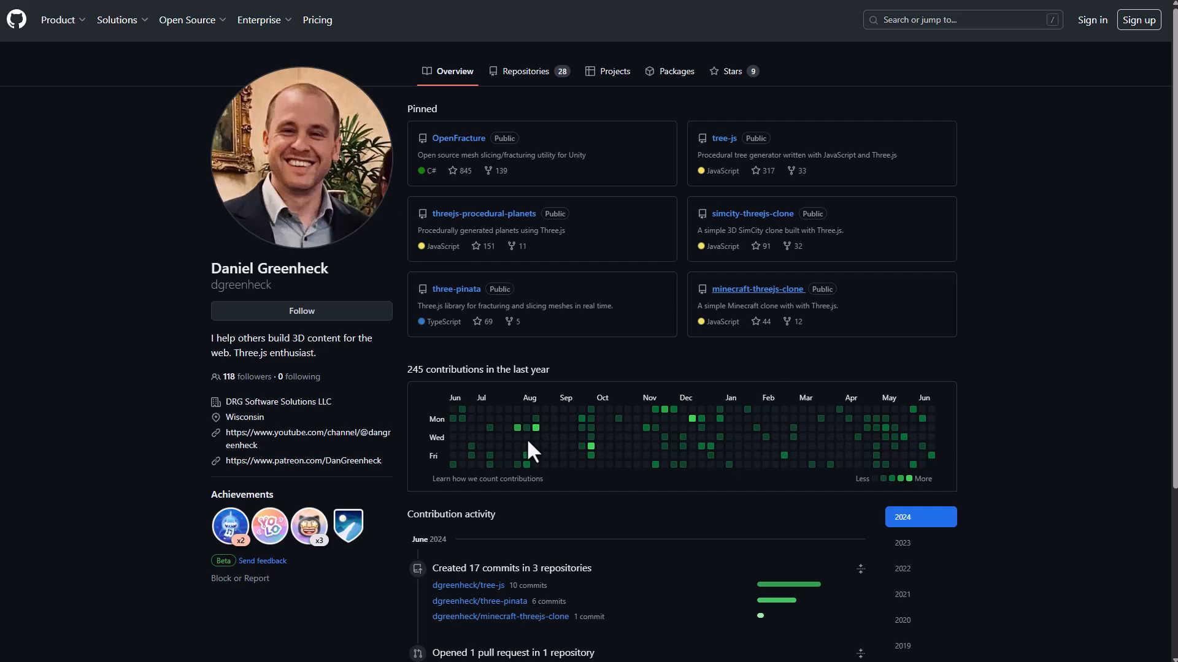
# - View the author's pinned threejs-procedural-planets project and look over its page
pyautogui.click(752, 213)
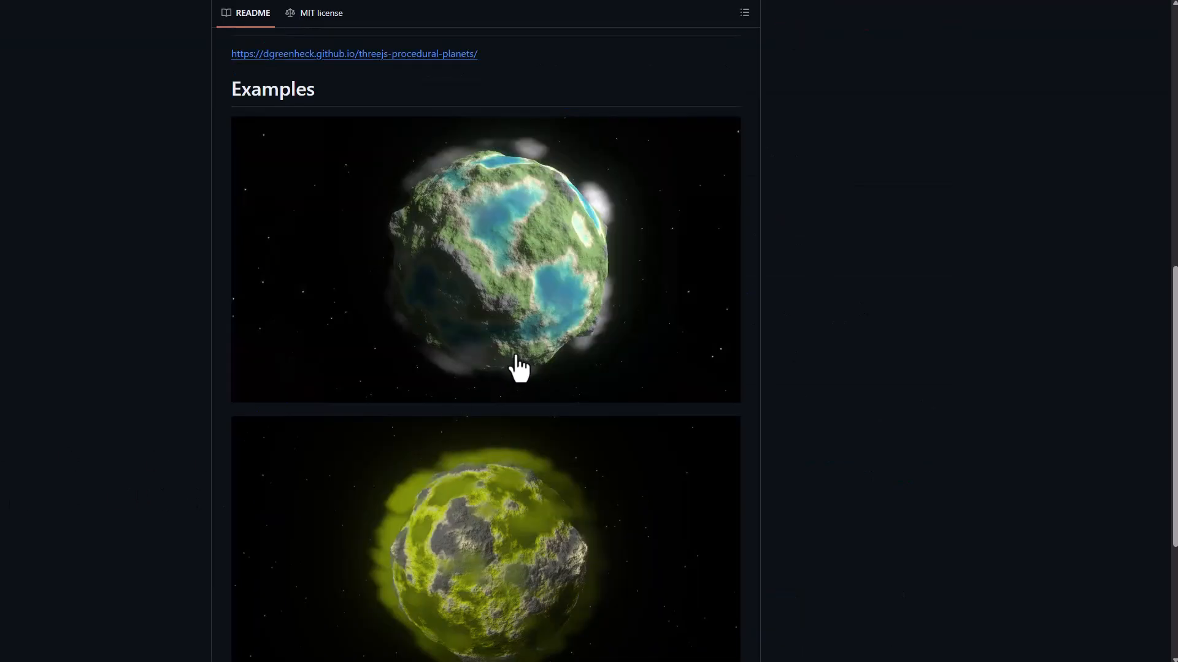
pyautogui.scroll(3)
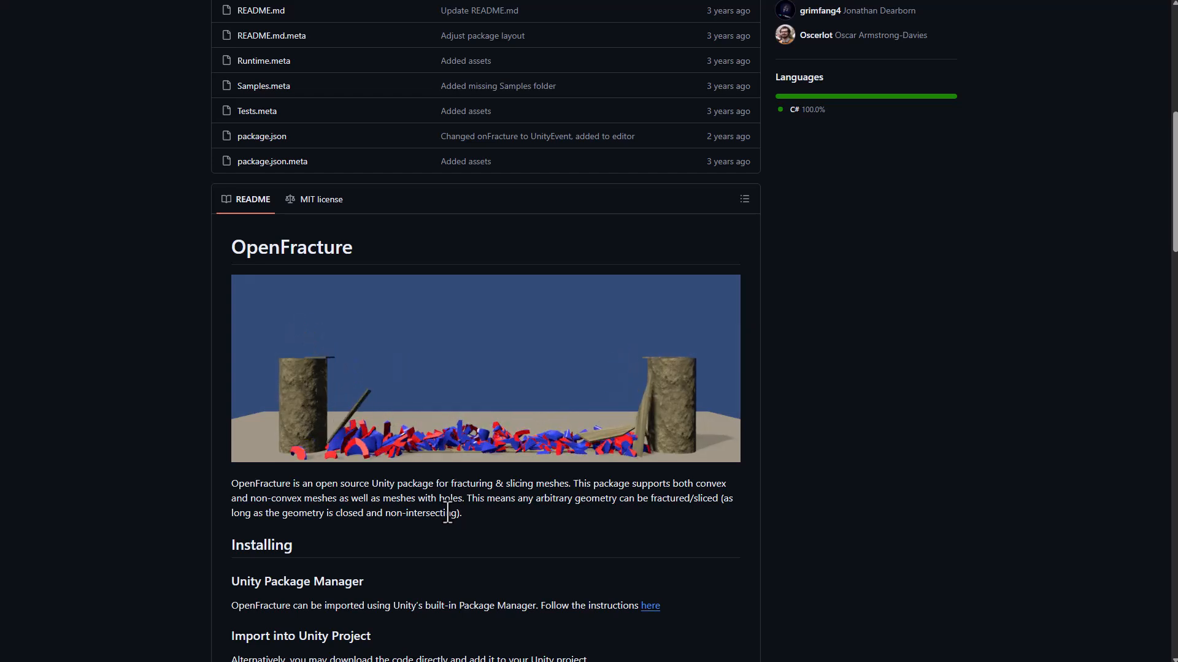
pyautogui.scroll(-3)
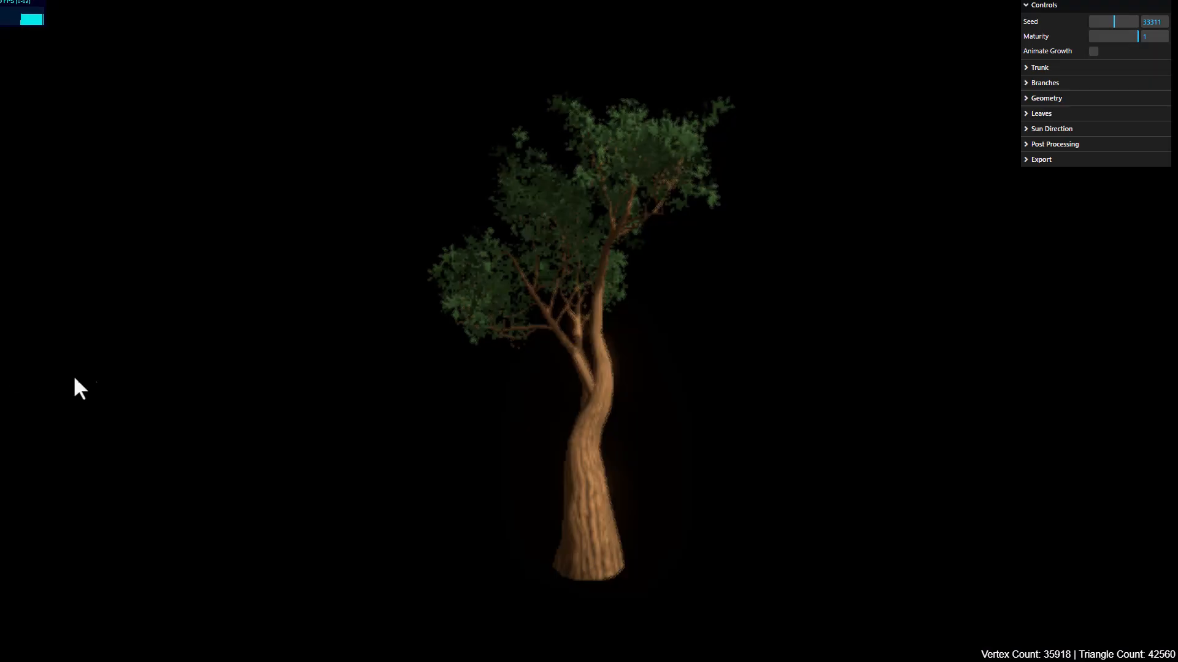
pyautogui.moveTo(577, 435)
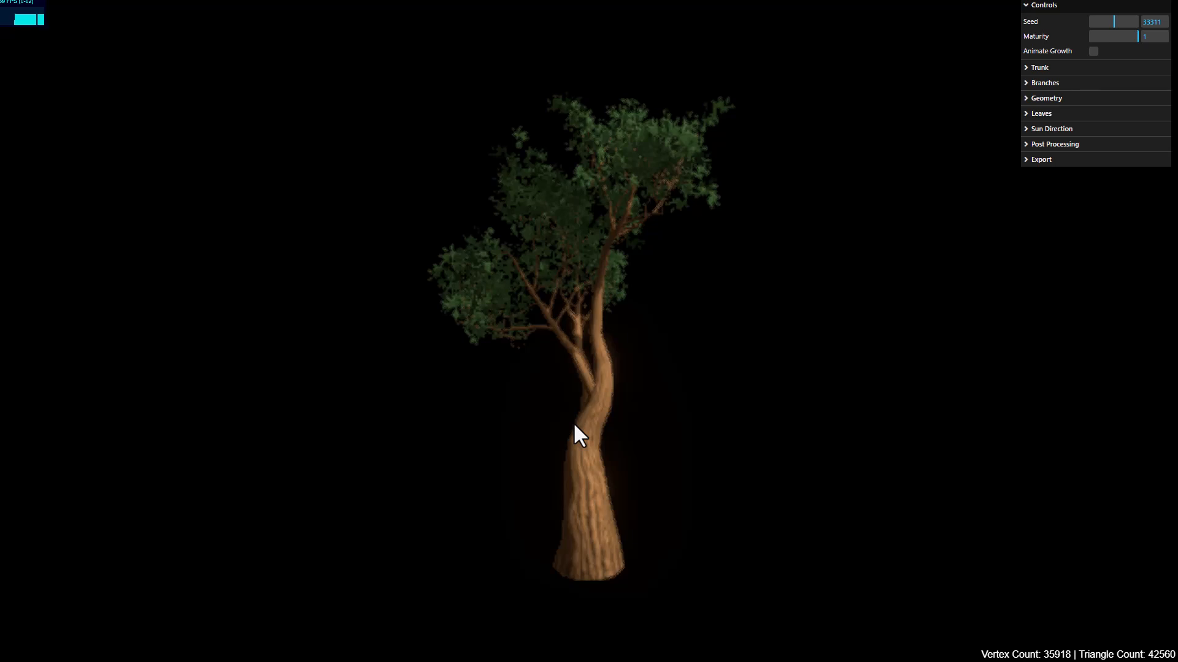
pyautogui.moveTo(598, 445)
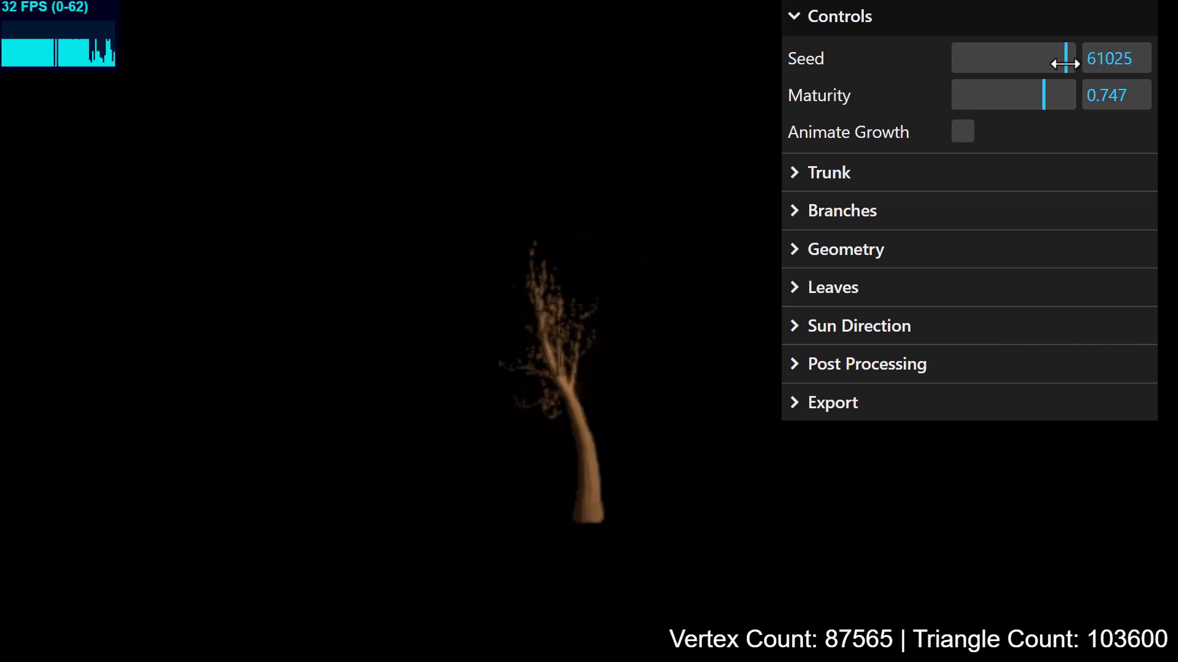
# - Generate a new tree from seed 57802 at maturity 1 with Animate Growth on
pyautogui.click(962, 132)
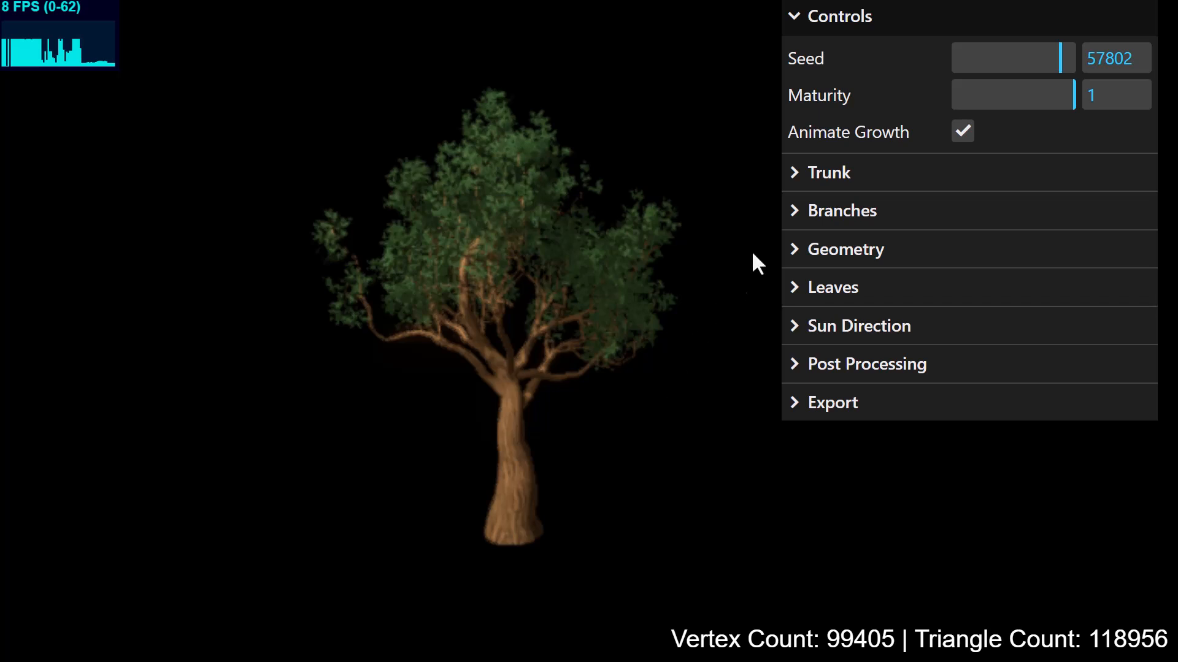
# - Set trunk colour ab7e4f, radius 2.505 and flare 3.06, then tune branch sweep, variance, taper and twist
pyautogui.click(828, 172)
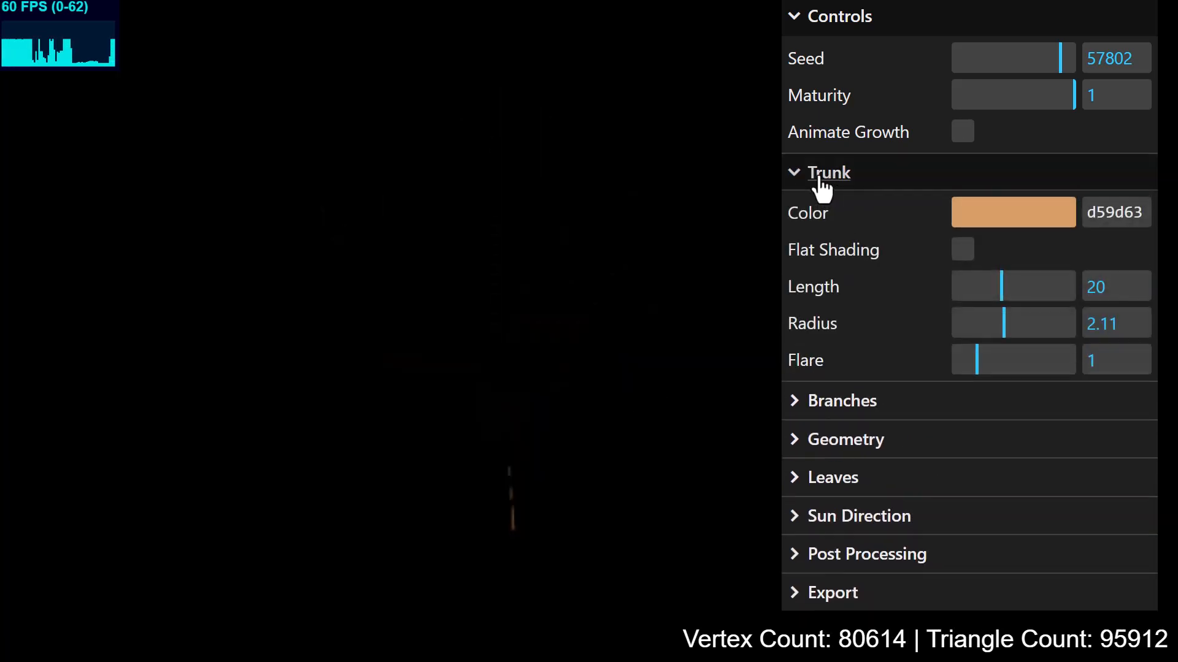
pyautogui.moveTo(1012, 212)
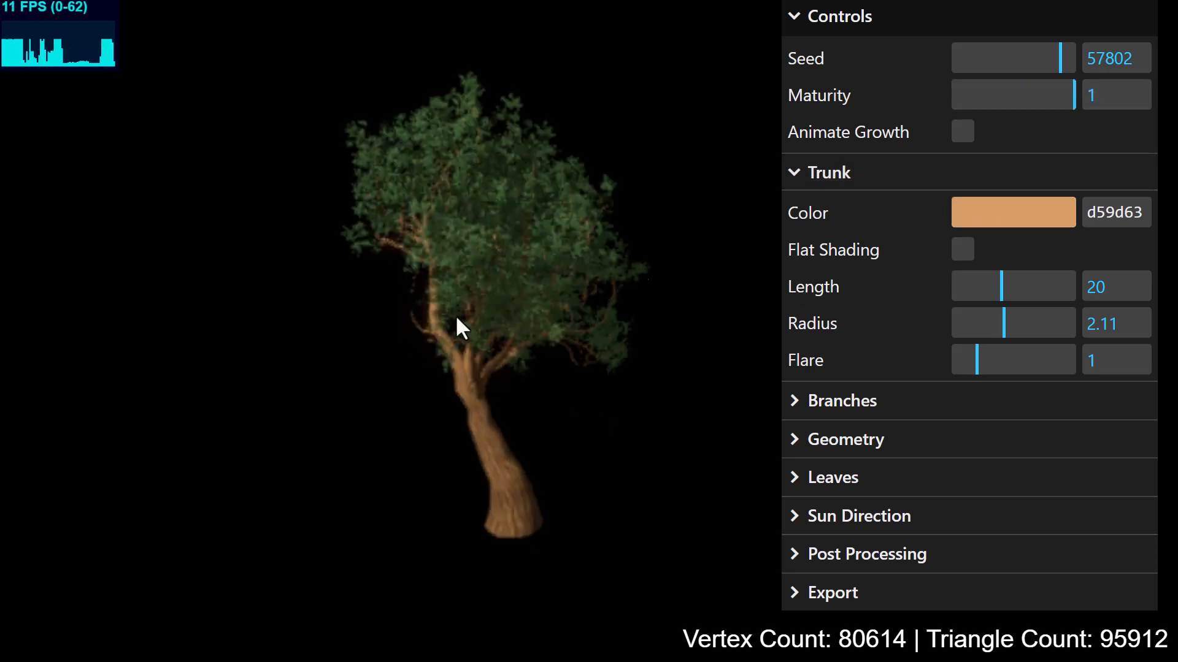
pyautogui.click(1012, 213)
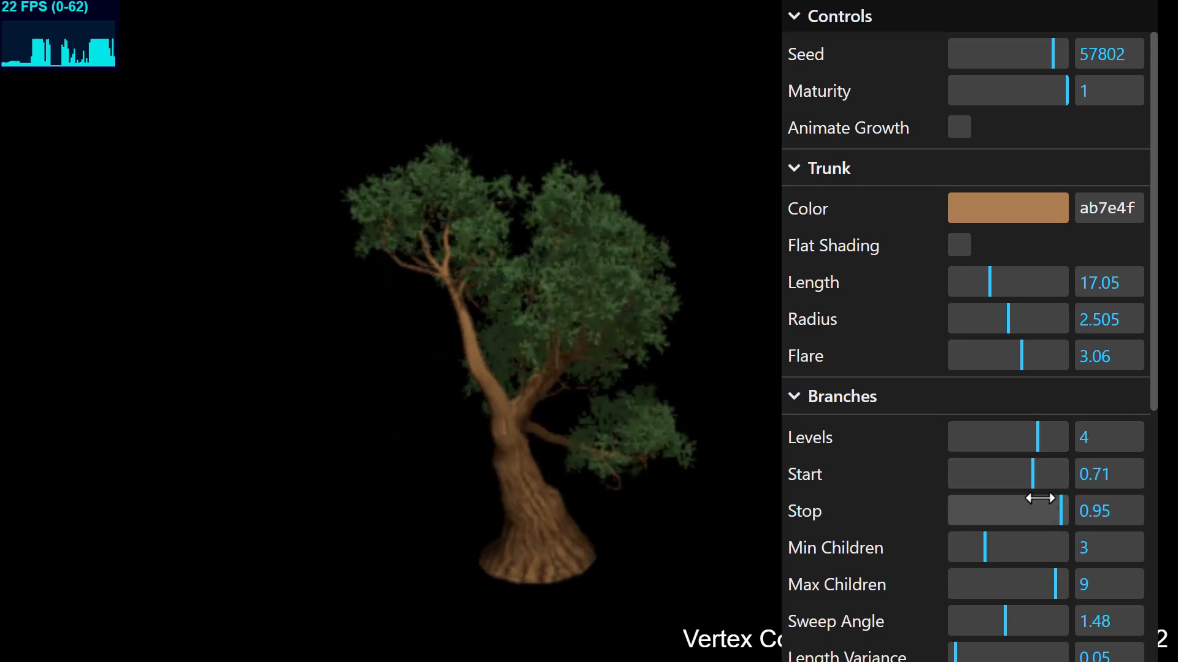
pyautogui.scroll(-3)
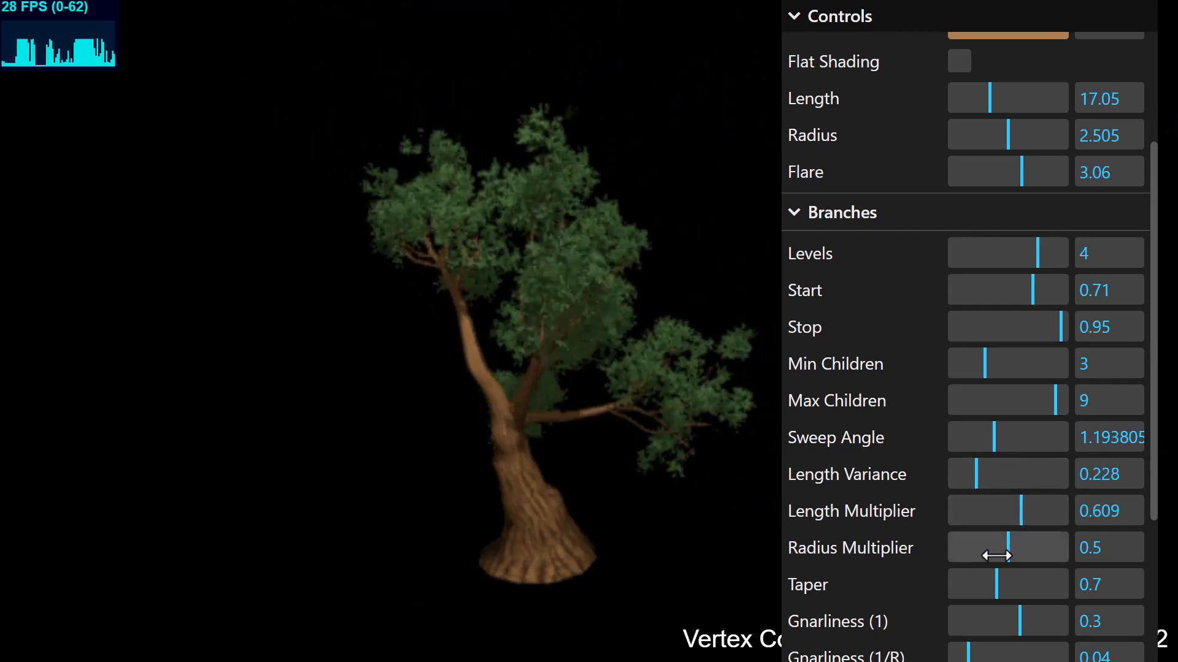
pyautogui.scroll(-3)
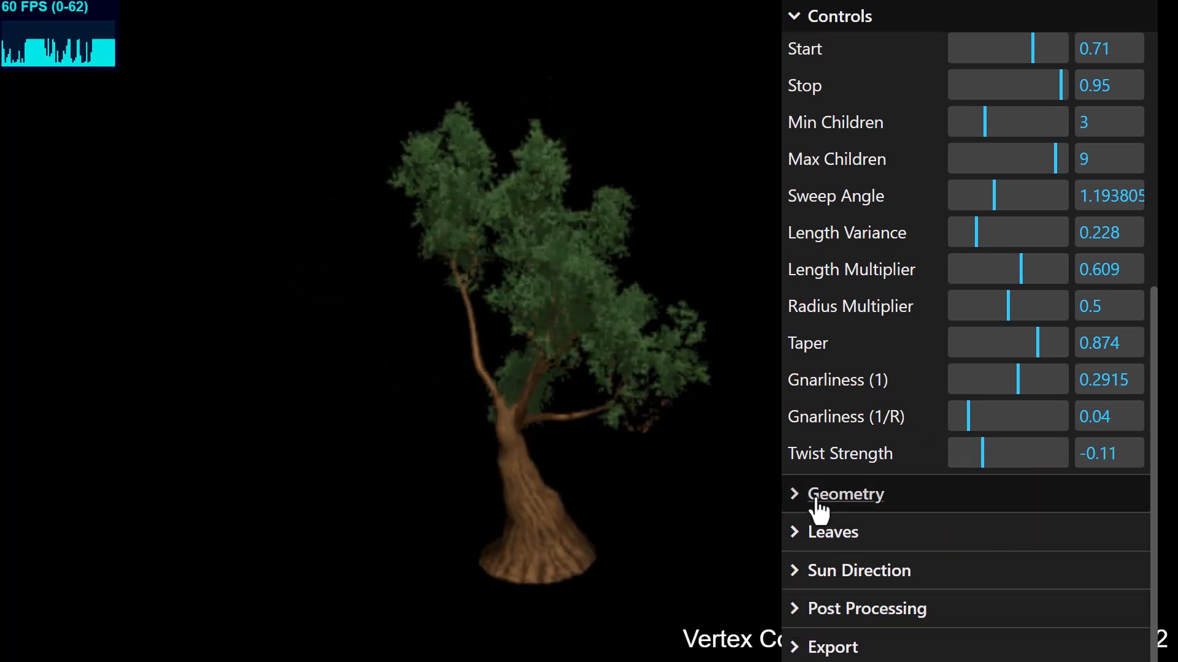
# - Change the leaf type from Oak to Aspen and reveal the tree's export options
pyautogui.click(845, 494)
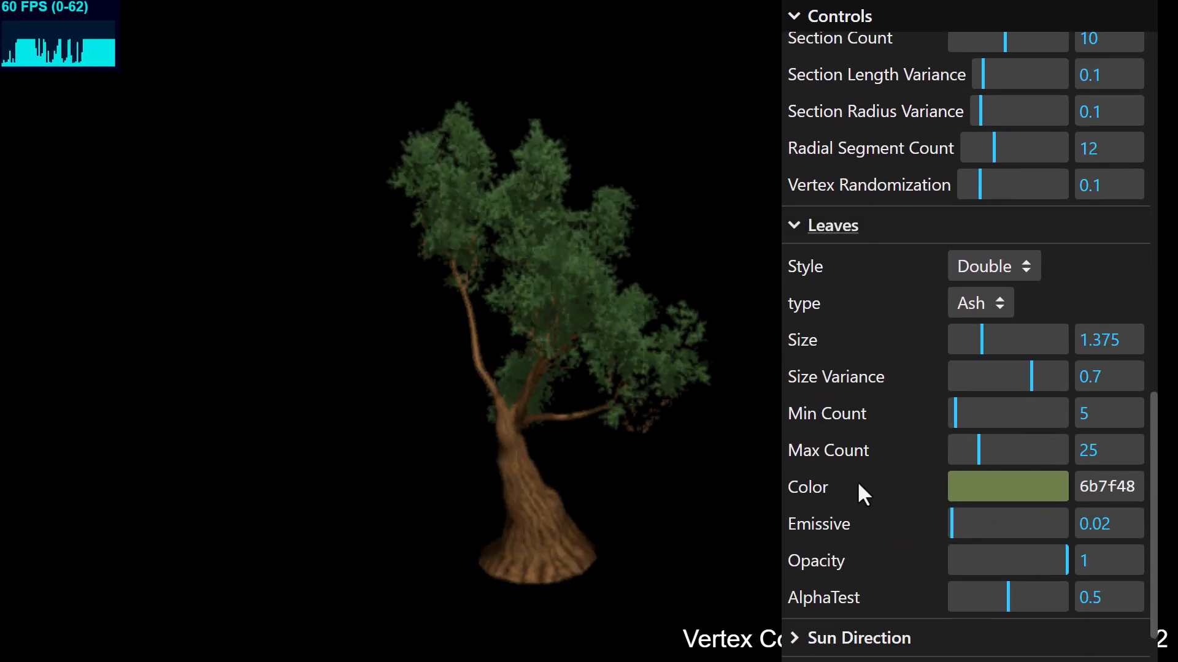
pyautogui.moveTo(1033, 255)
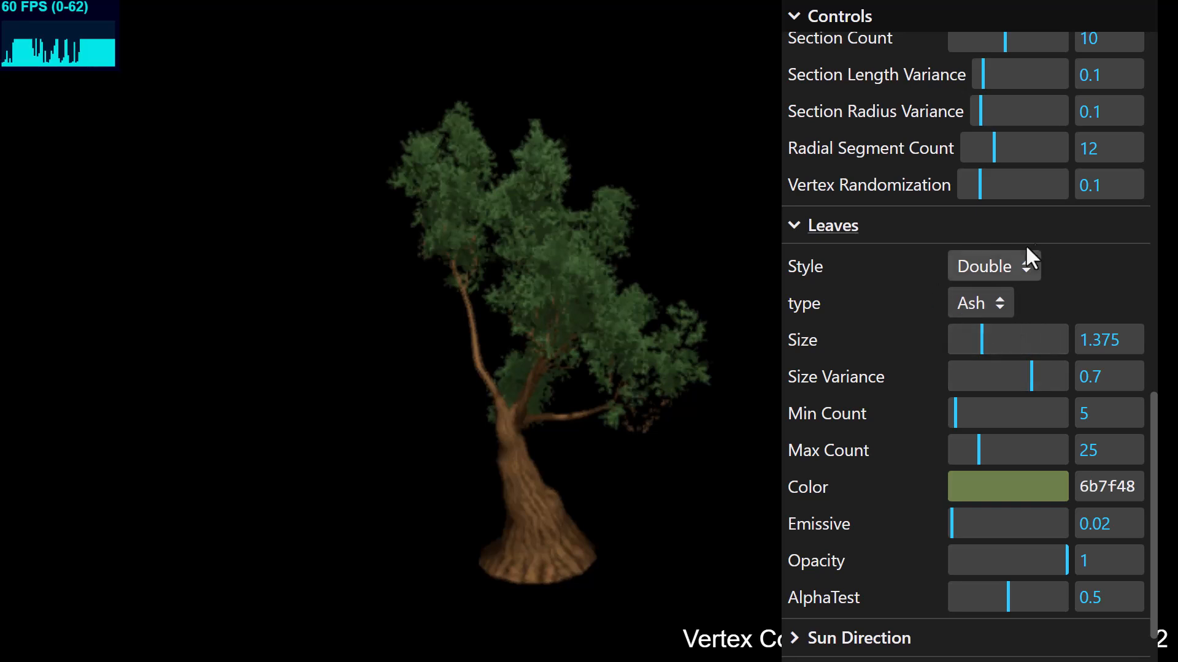
pyautogui.moveTo(1003, 289)
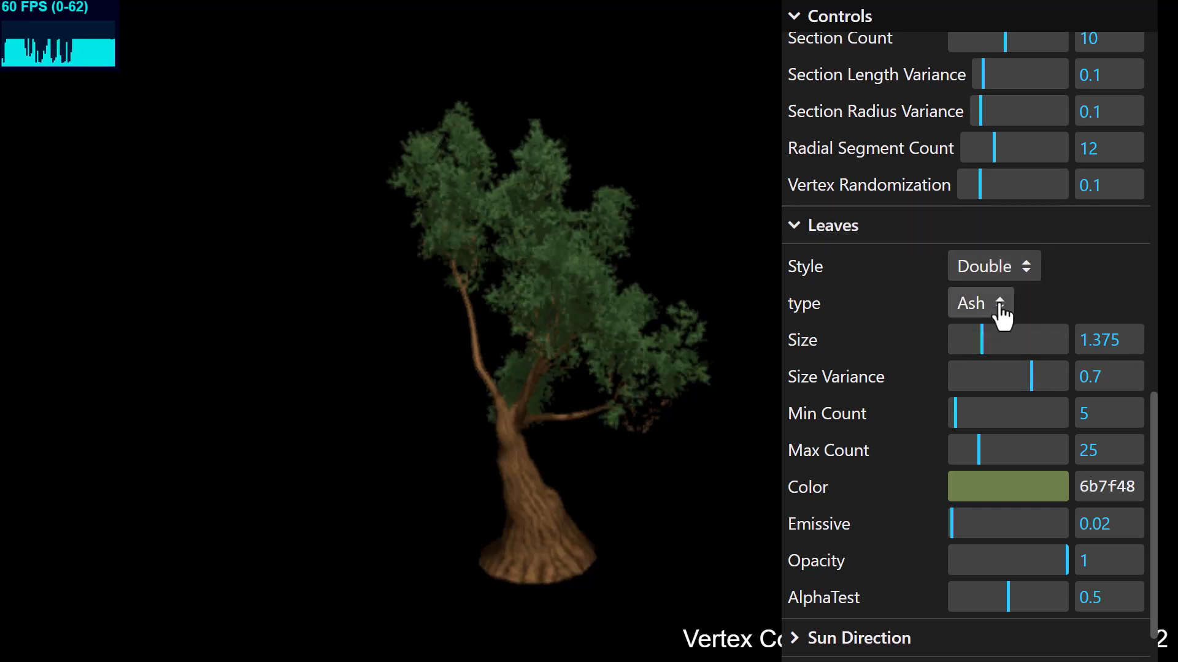
pyautogui.click(980, 303)
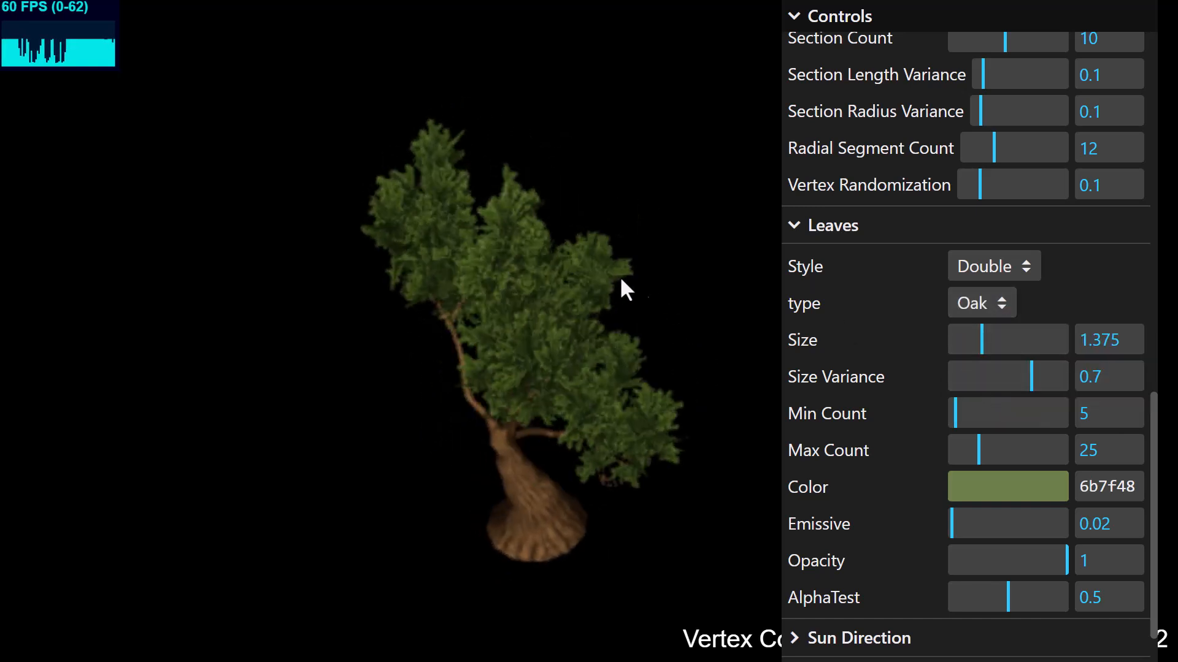
pyautogui.click(980, 303)
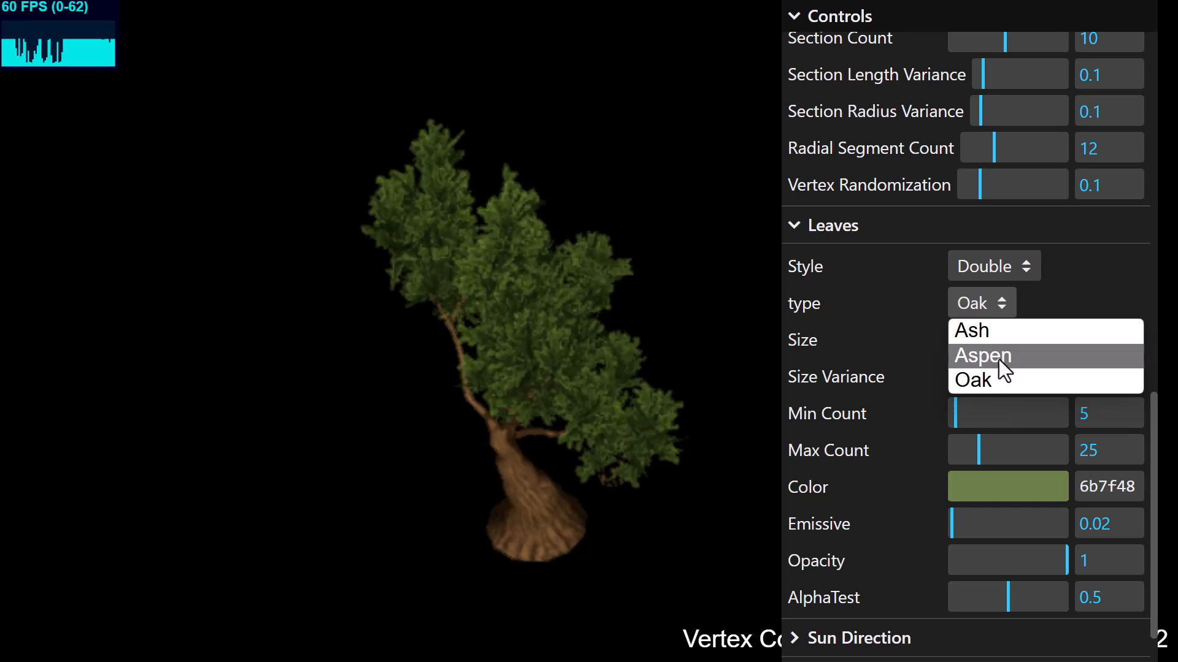
pyautogui.click(981, 355)
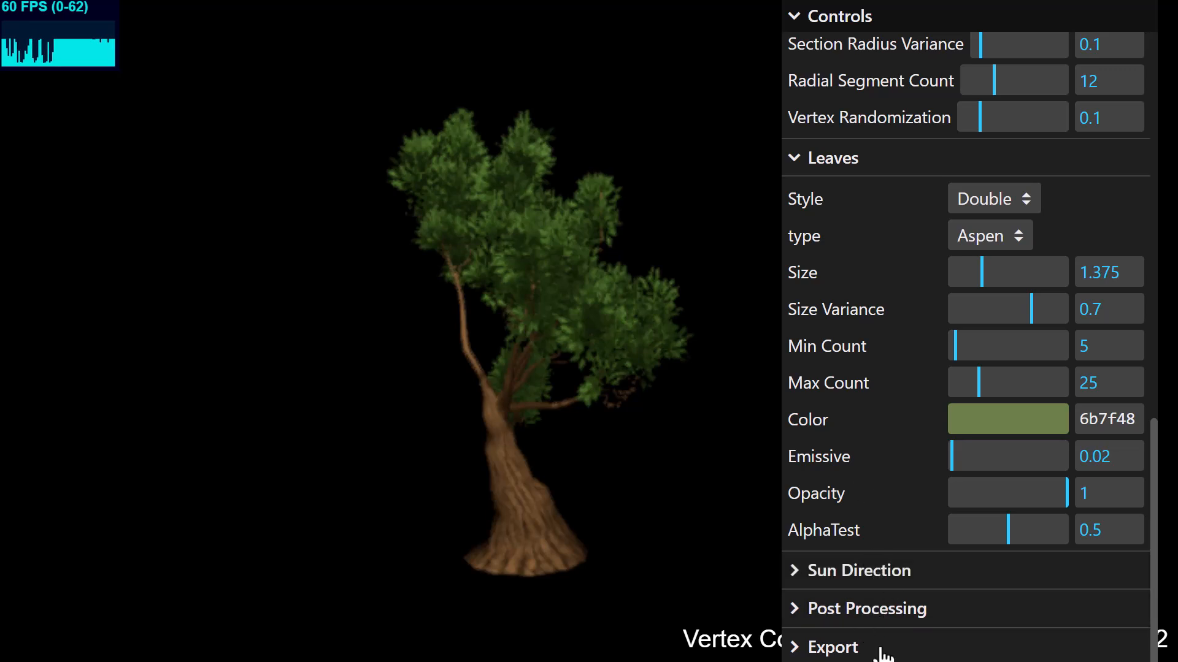
pyautogui.click(833, 646)
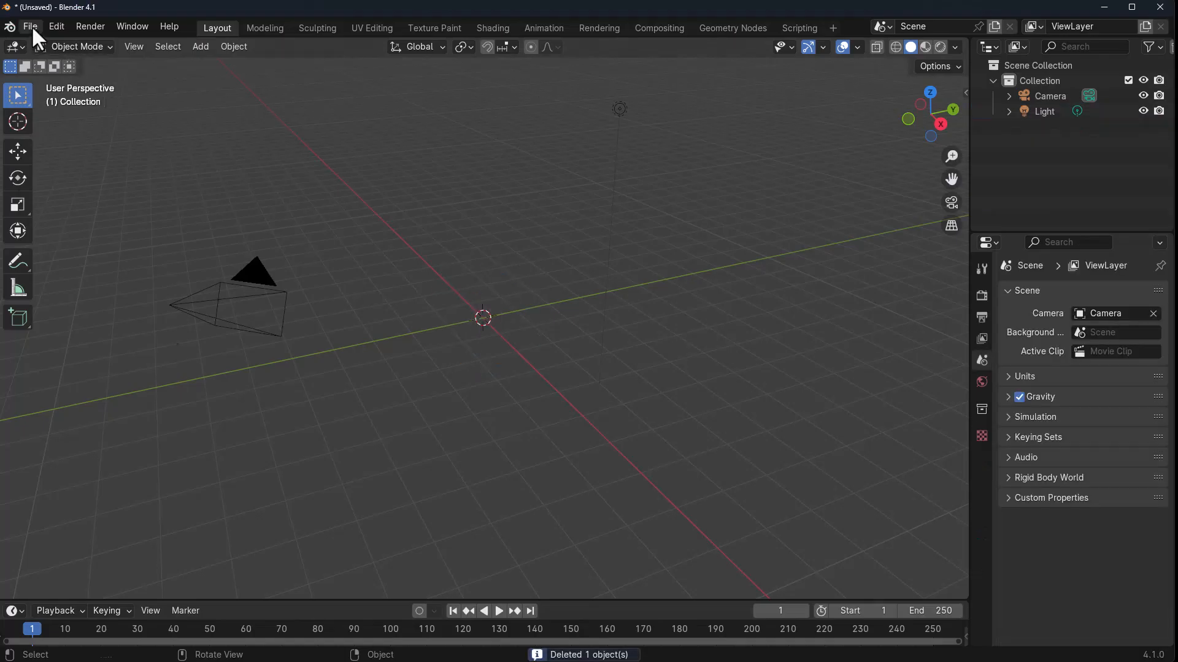
# - Import the exported tree .glb files and move the Node_2 trees apart along Y into a row
pyautogui.click(30, 26)
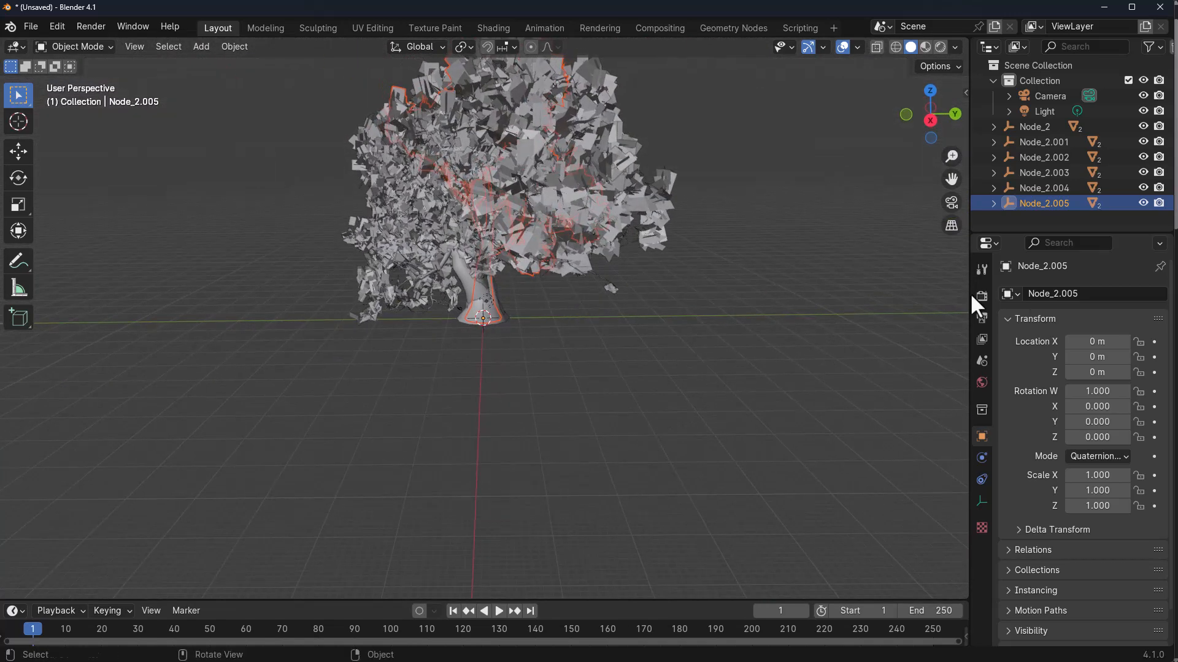
pyautogui.click(1035, 127)
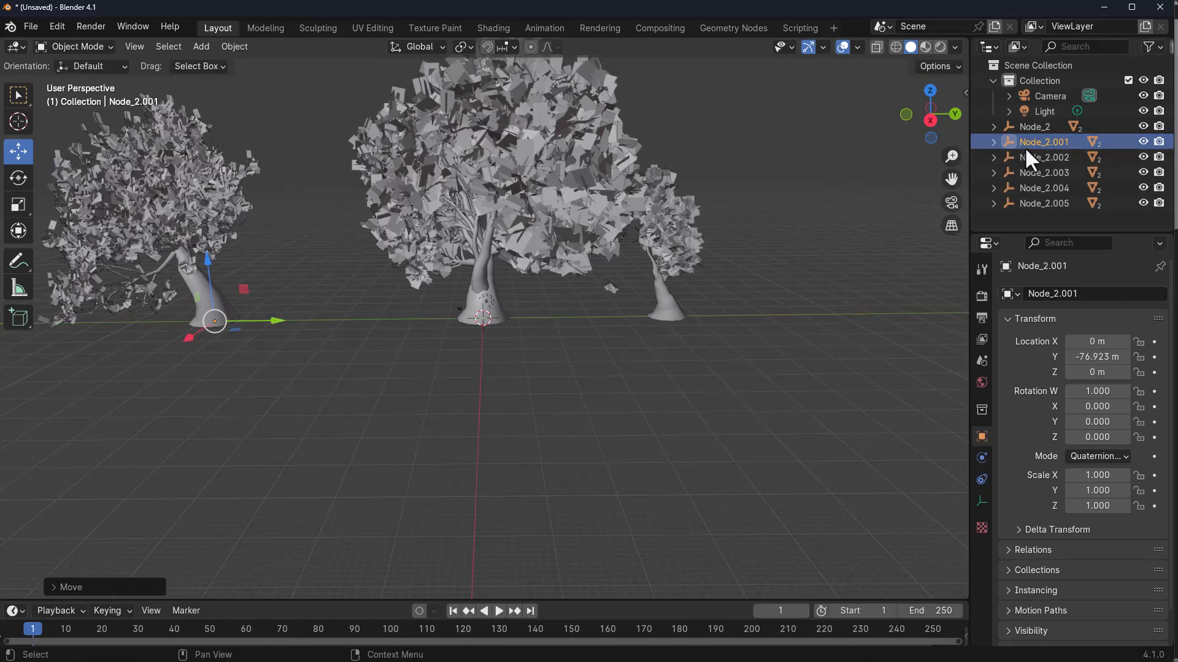
pyautogui.click(1044, 157)
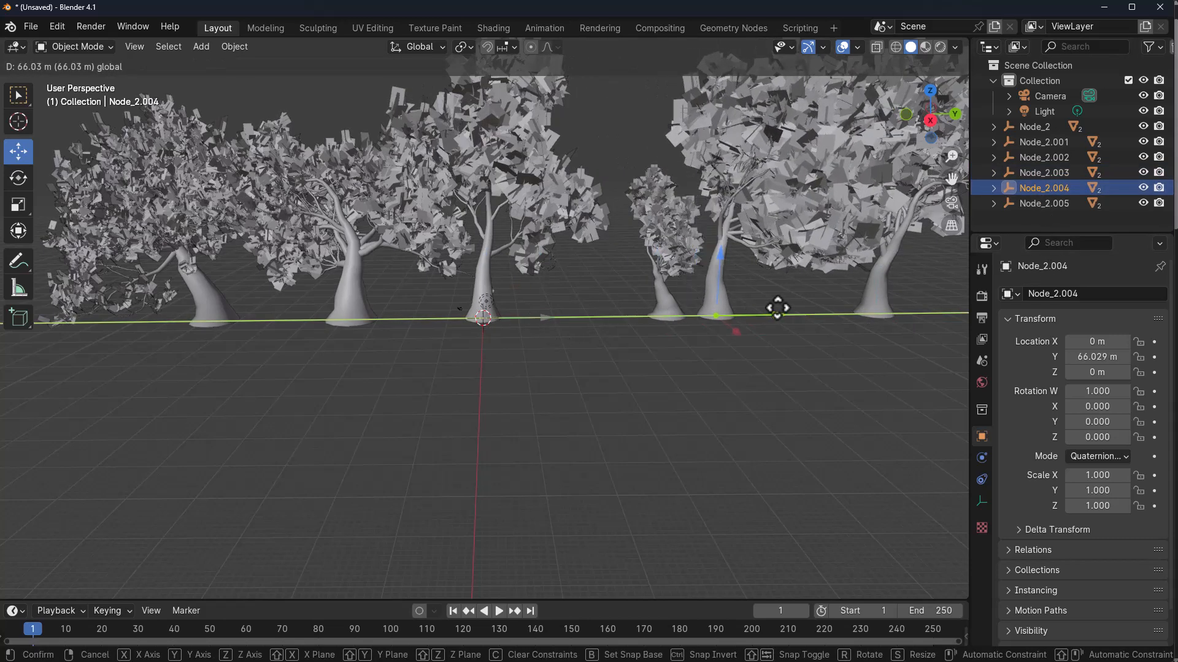
pyautogui.click(665, 315)
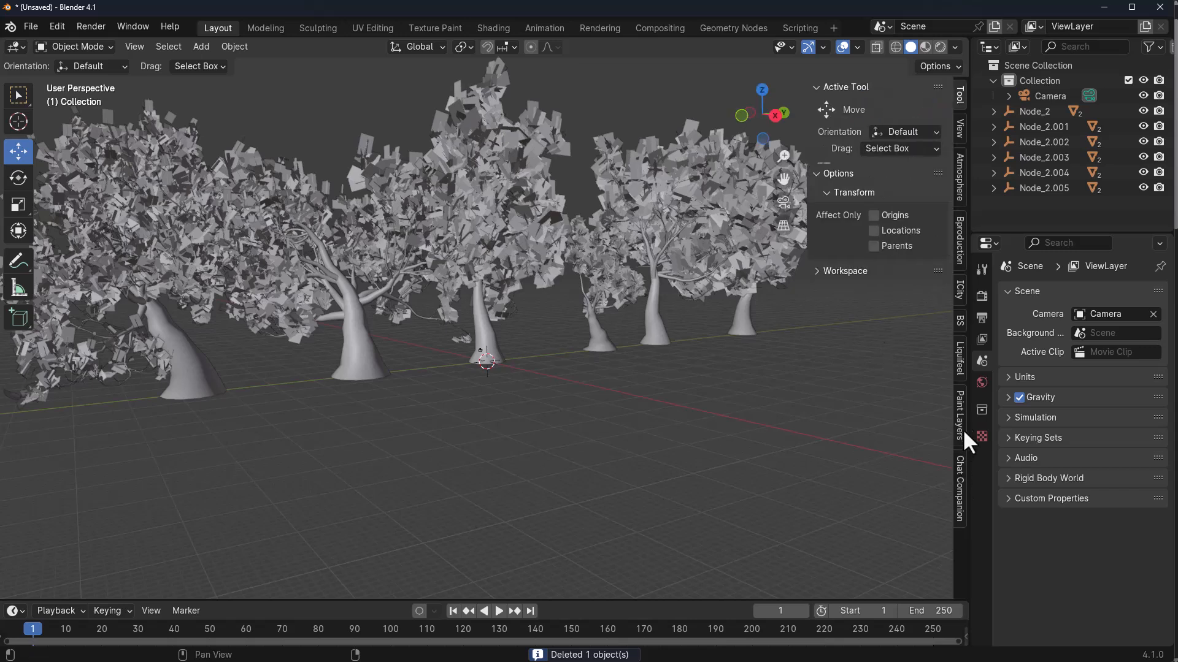
# - Add a PSA Atmosphere with sun and sunset sky, plus a ground plane mesh
pyautogui.click(959, 177)
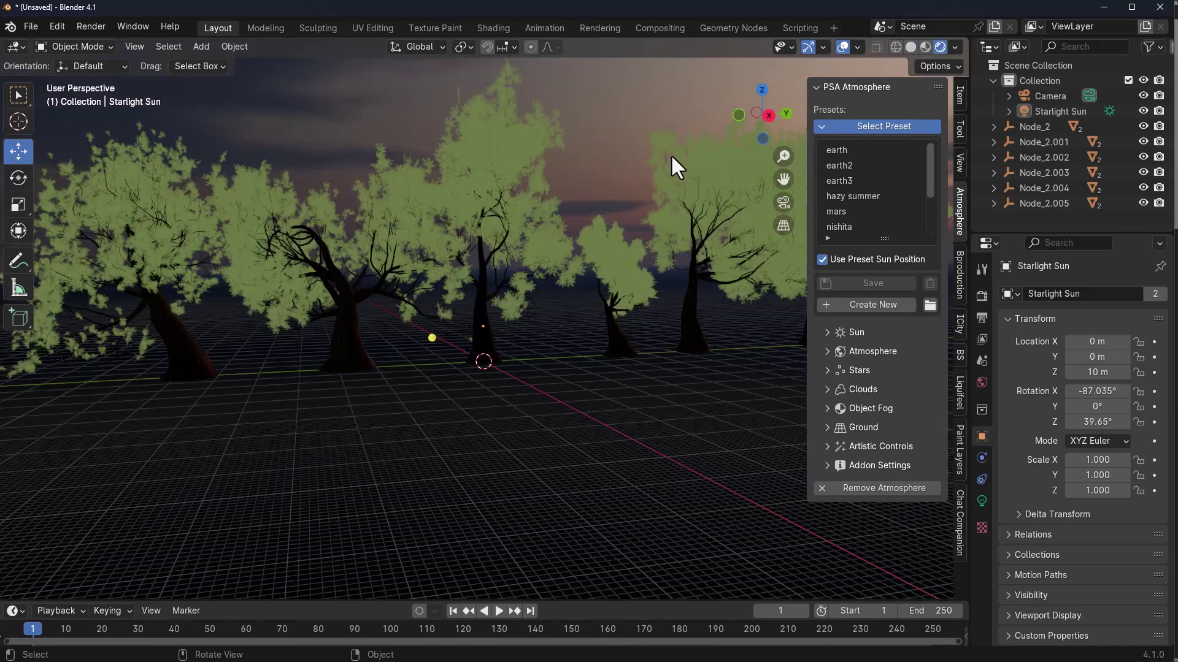
pyautogui.moveTo(627, 178)
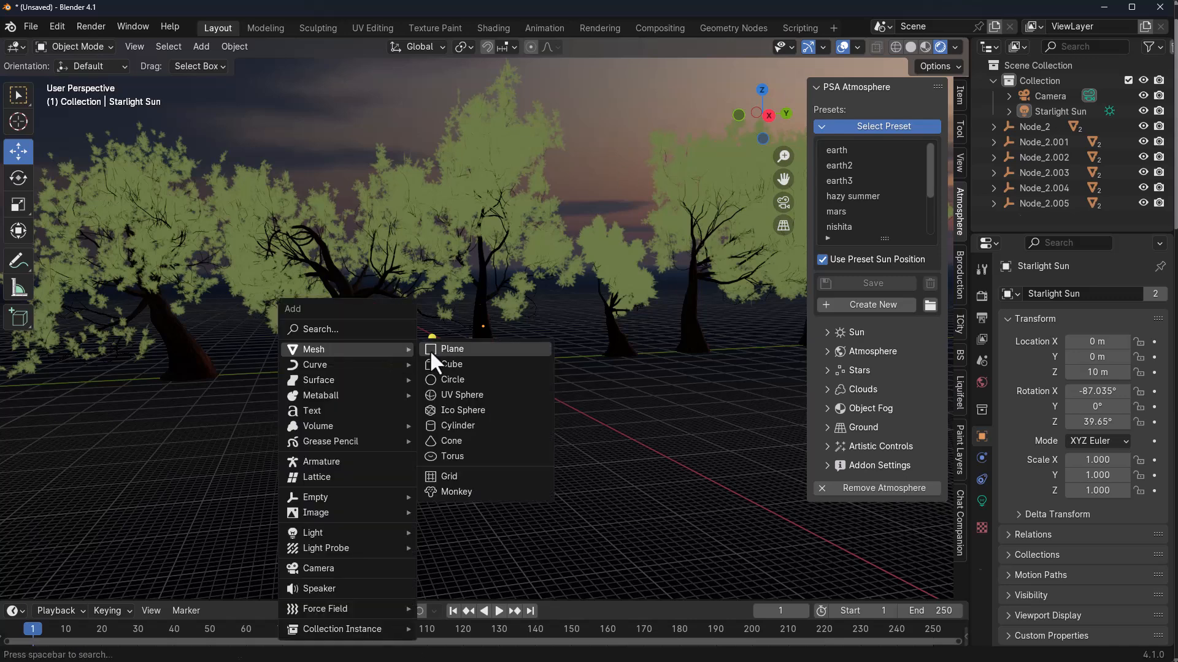
pyautogui.click(452, 348)
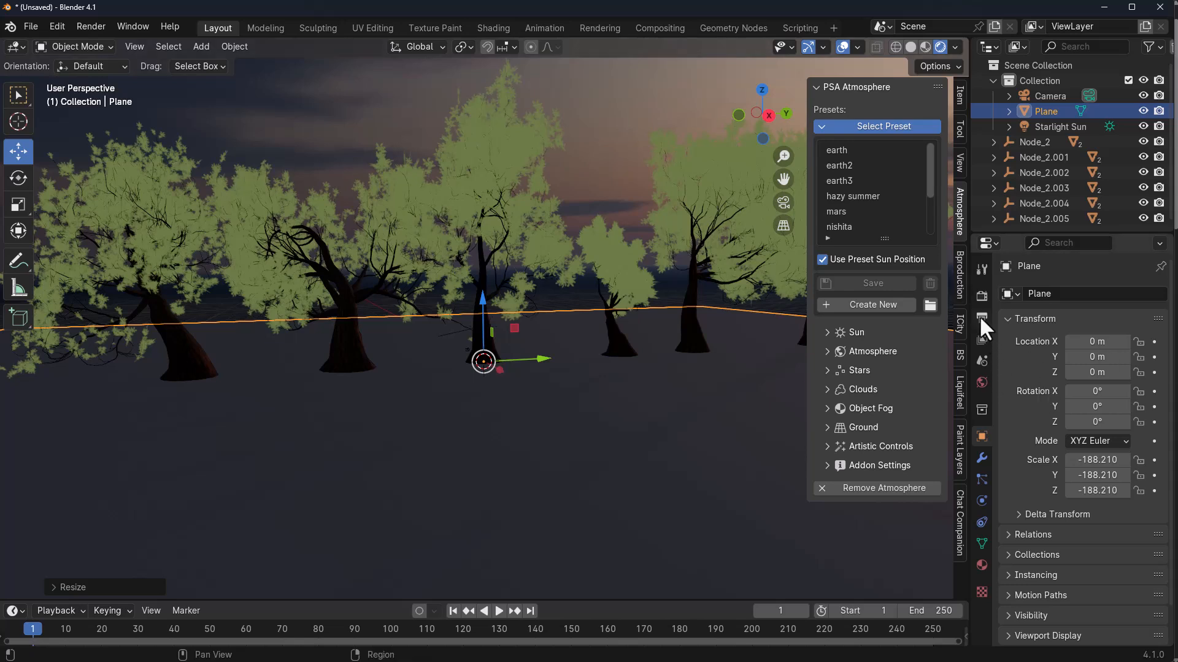
# - Set the render engine to Cycles with GPU Compute as the device
pyautogui.click(982, 297)
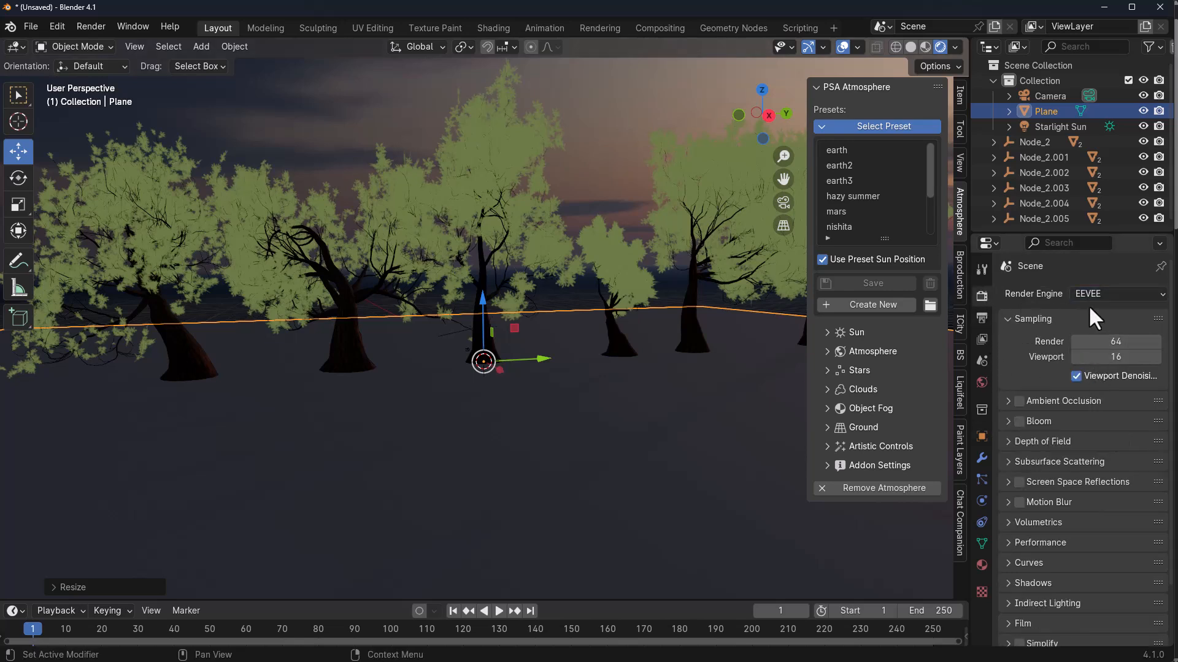
pyautogui.click(1116, 293)
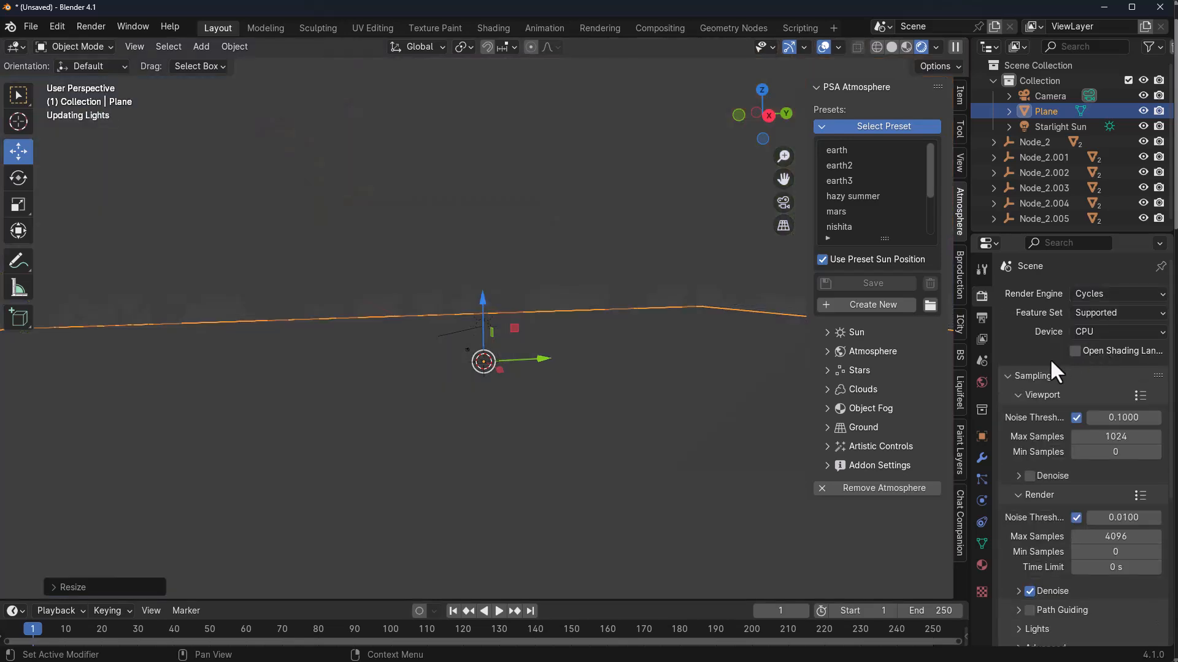
pyautogui.click(1116, 332)
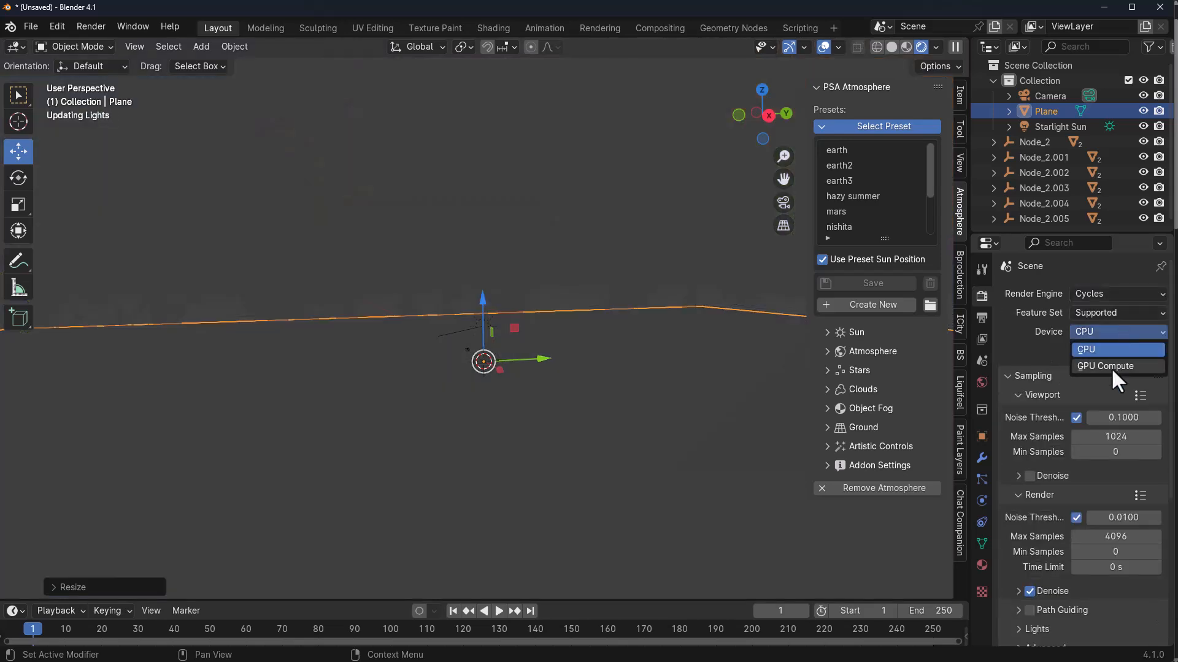
pyautogui.click(1113, 365)
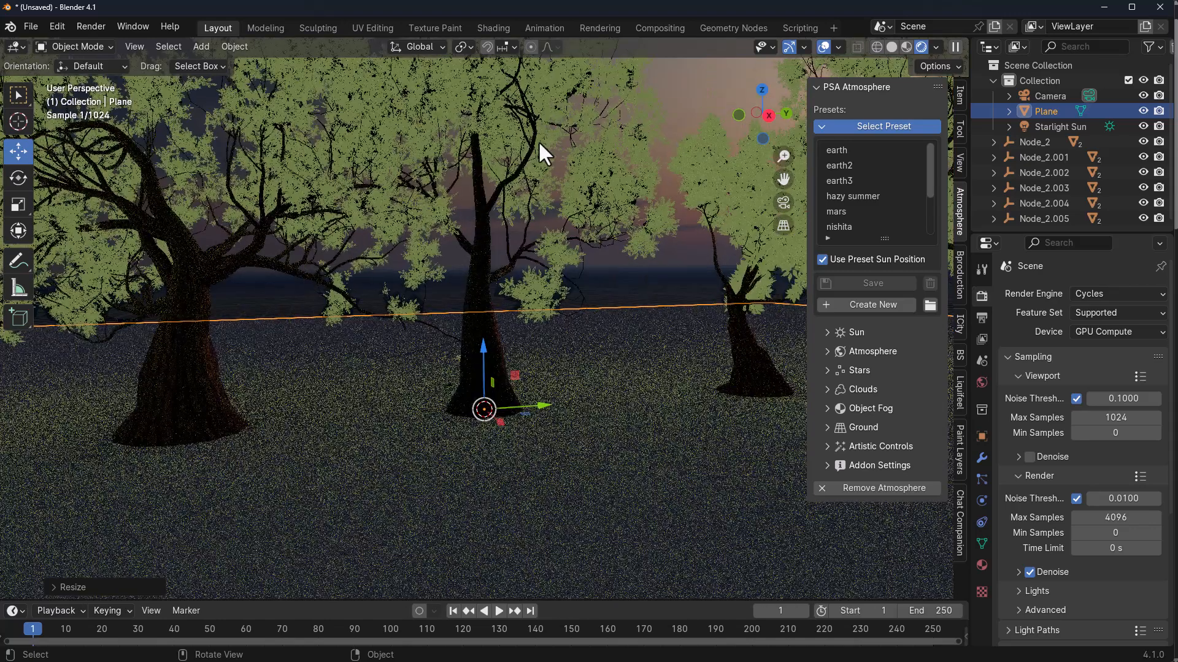
pyautogui.moveTo(439, 206)
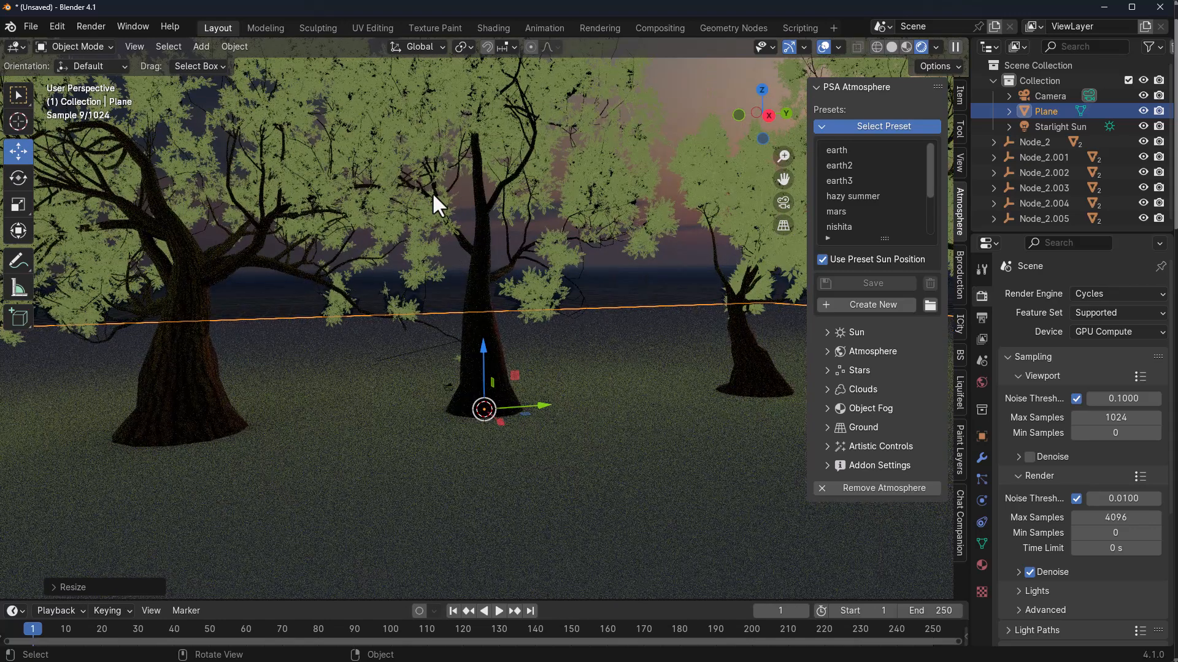
pyautogui.moveTo(958, 480)
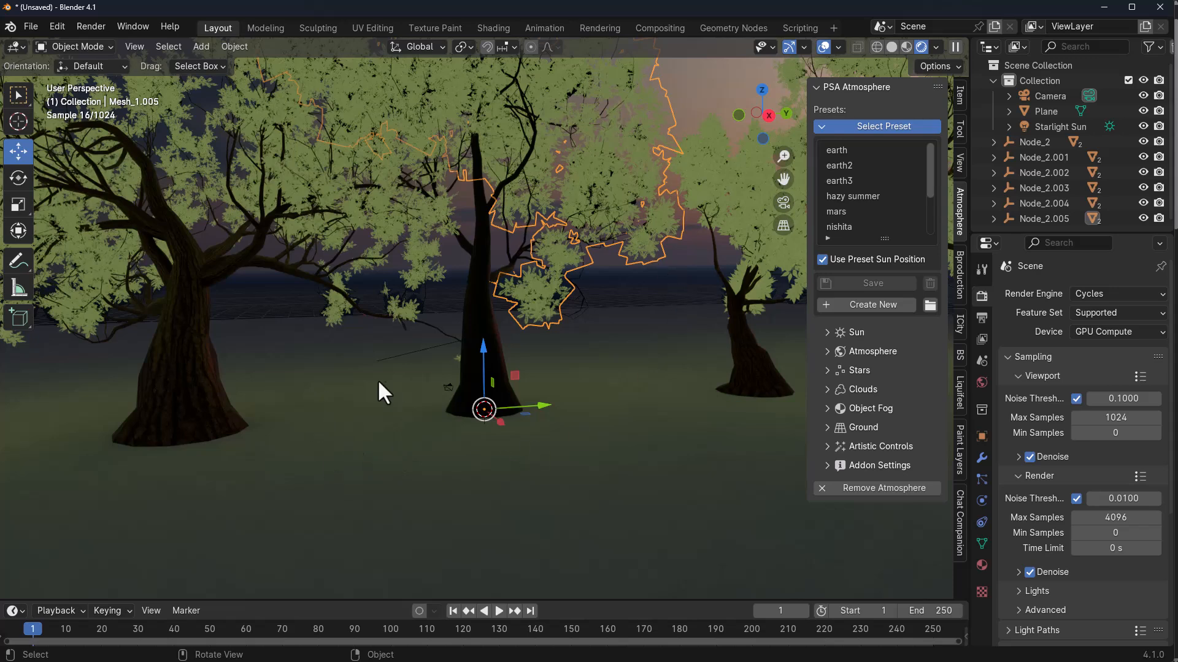
pyautogui.moveTo(966, 609)
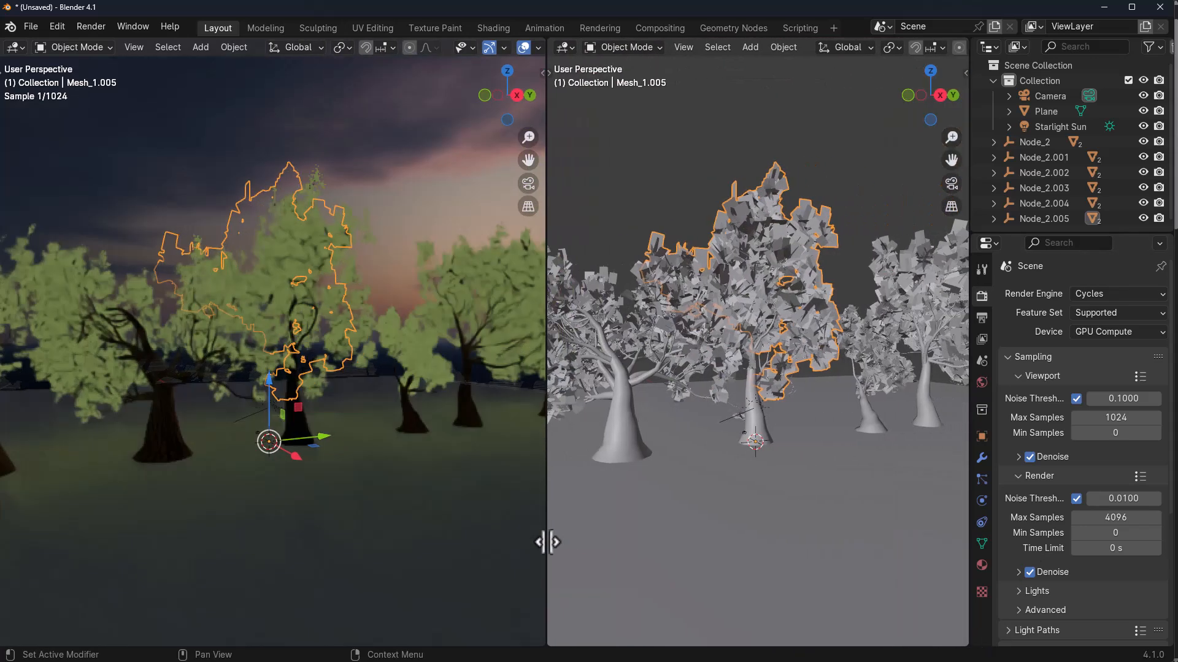
# - Show the leaves material in a Shader Editor area and set its Emission strength to 0
pyautogui.click(563, 47)
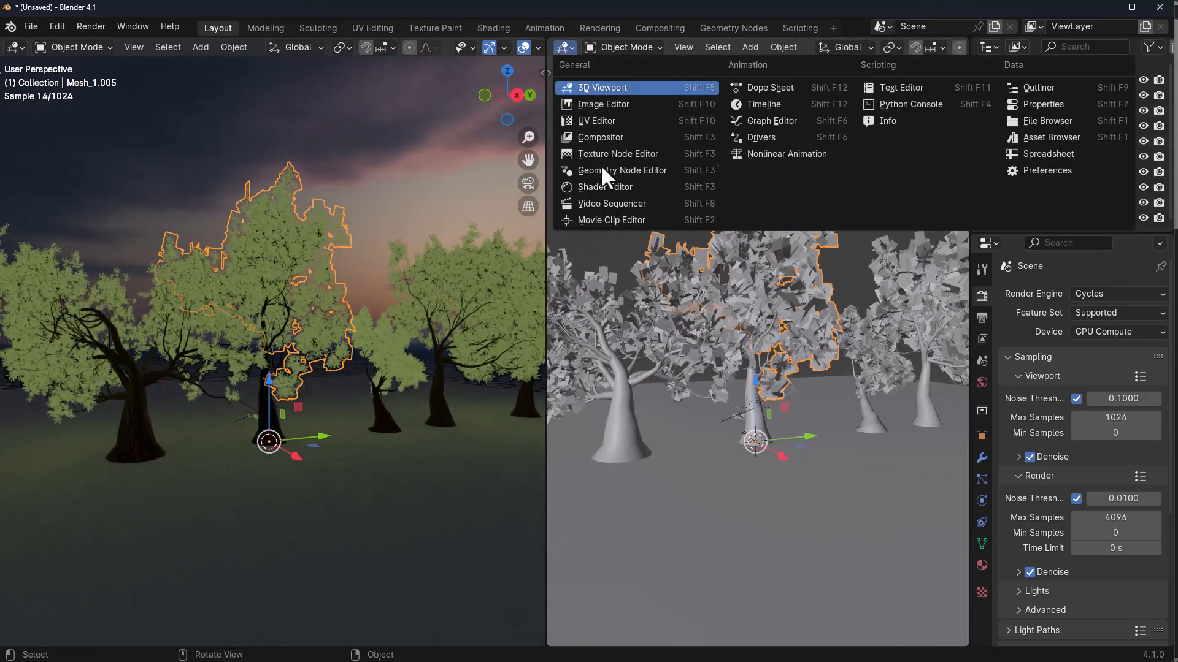
pyautogui.click(605, 186)
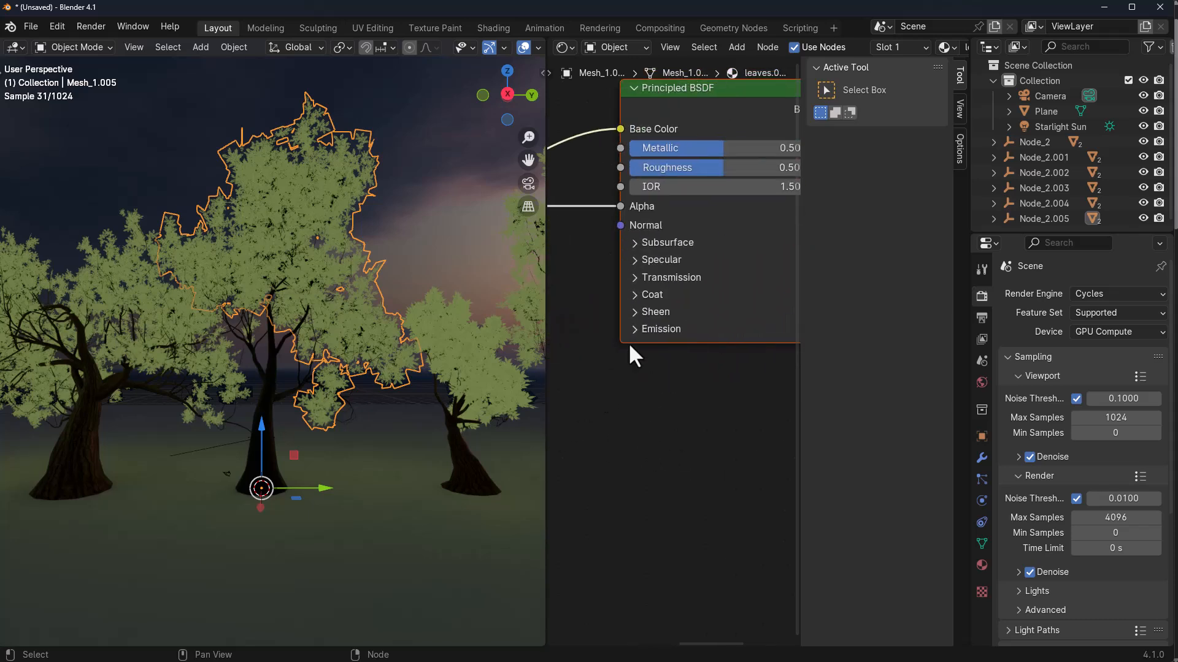
pyautogui.click(660, 329)
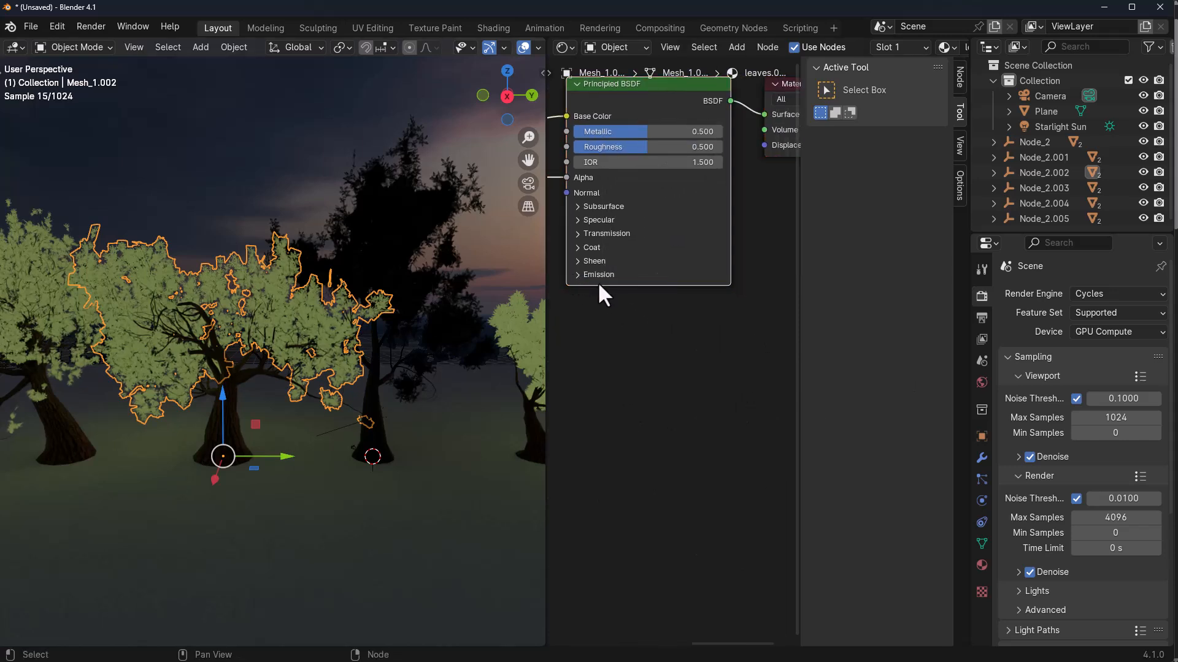
pyautogui.click(598, 273)
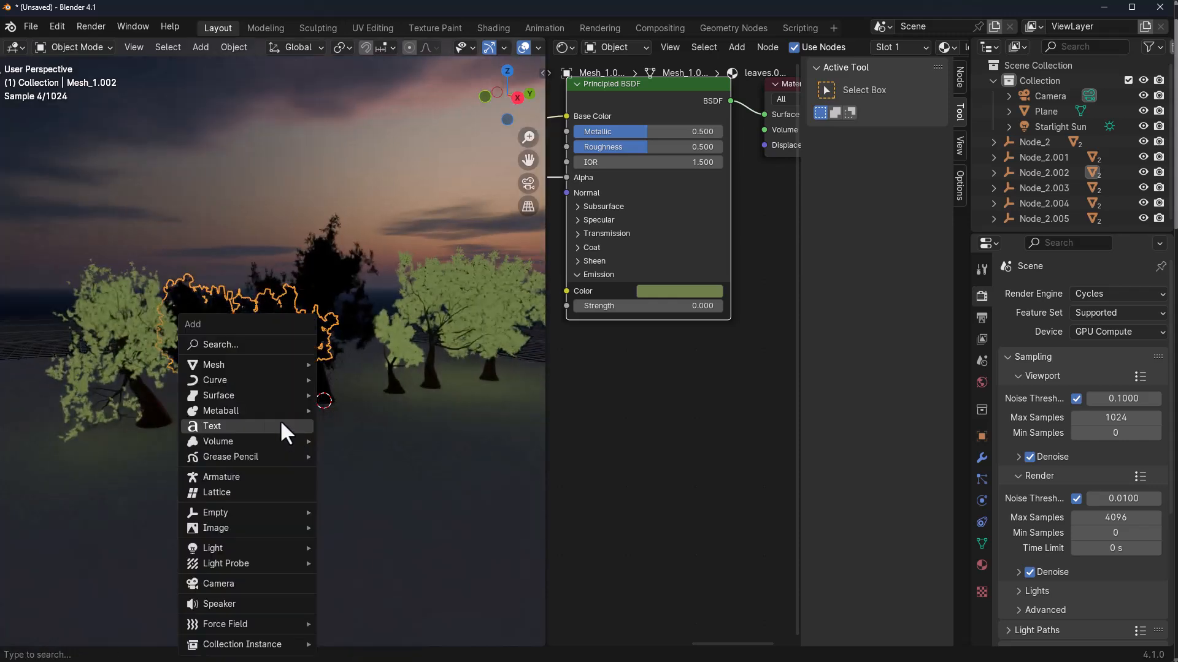
pyautogui.moveTo(212, 549)
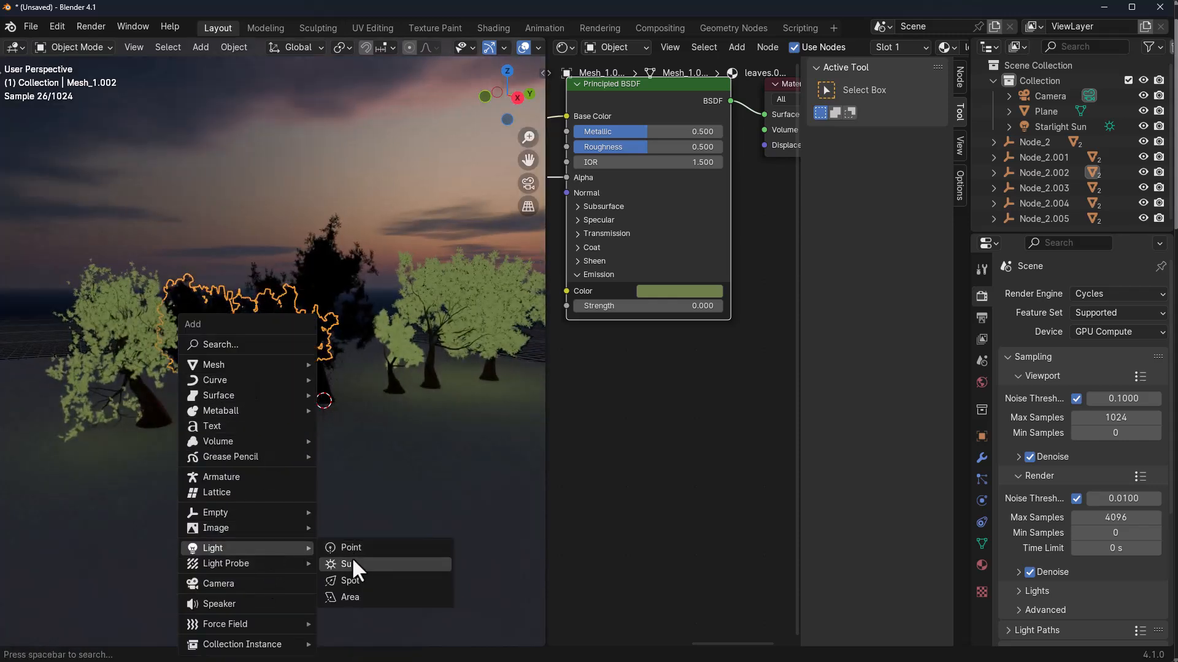
# - Add a point light raised above the trees with Power 10000 W and Radius 10 m
pyautogui.click(349, 564)
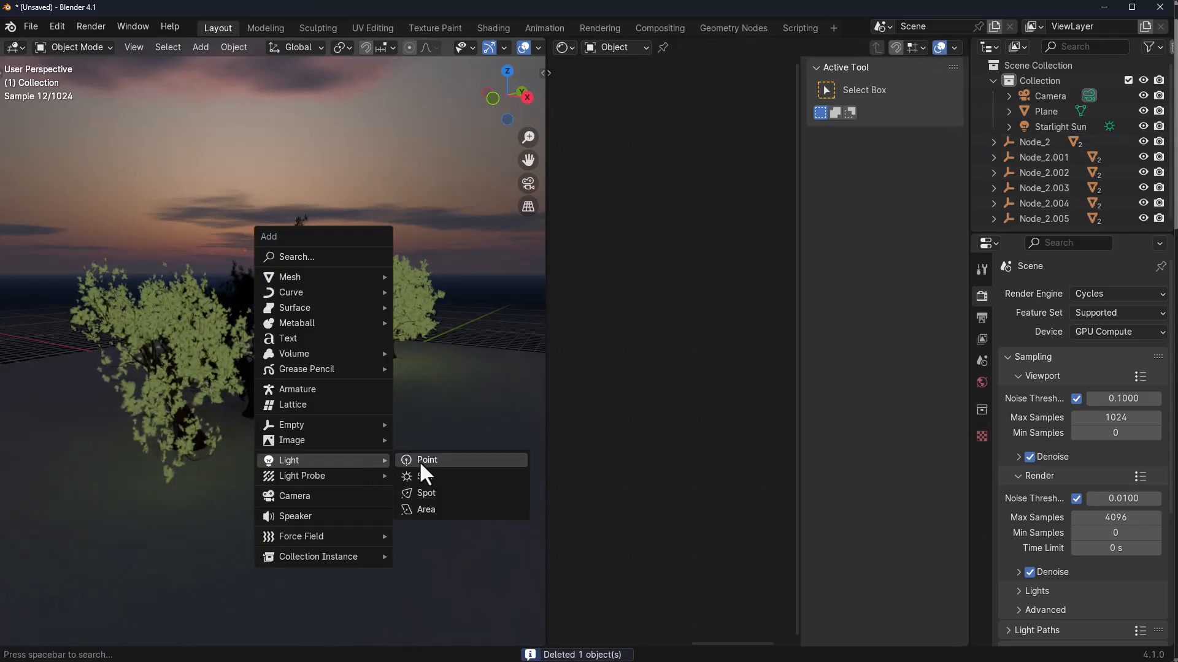
pyautogui.click(427, 460)
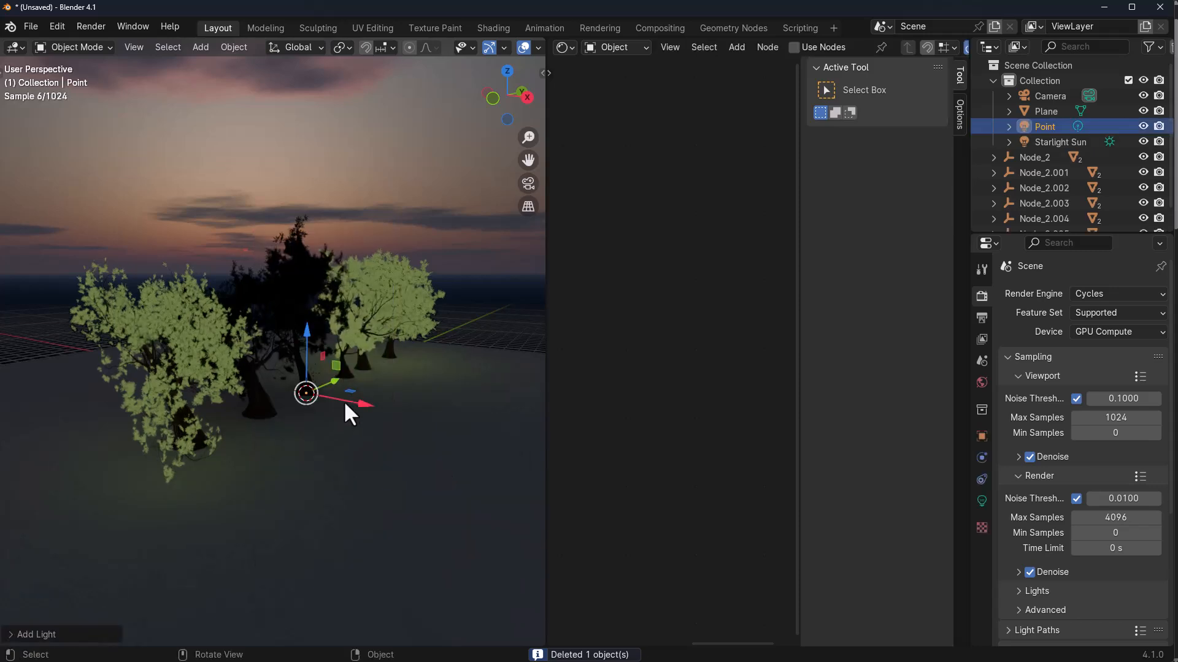
pyautogui.moveTo(307, 393); pyautogui.dragTo(360, 255)
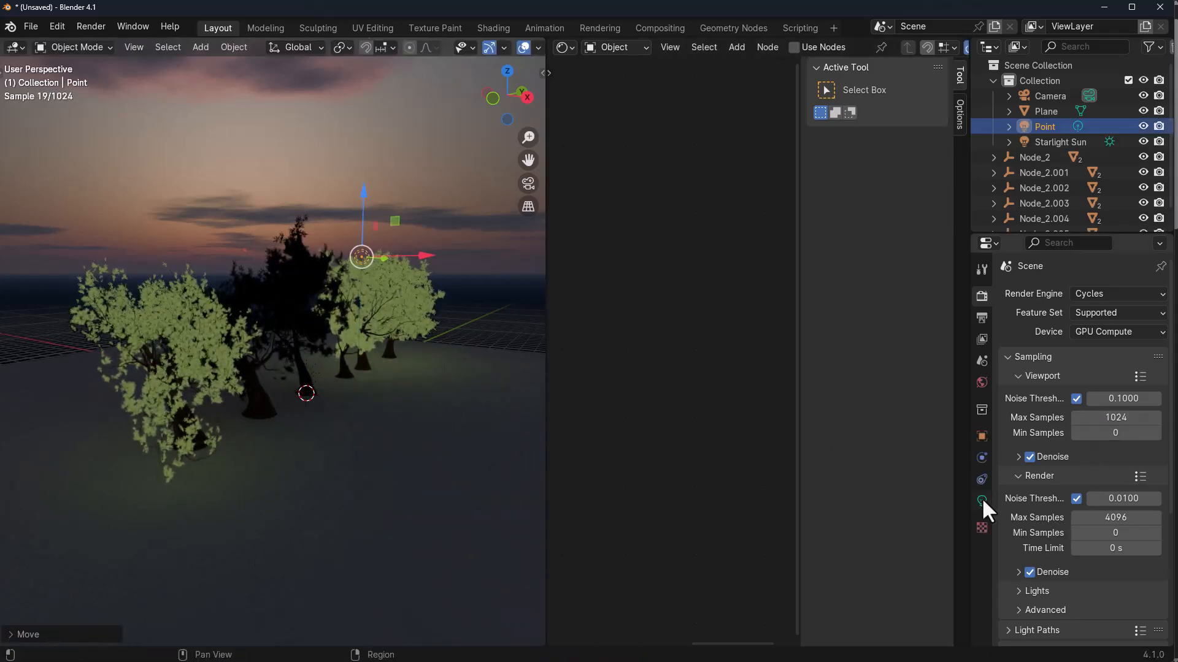
pyautogui.click(981, 500)
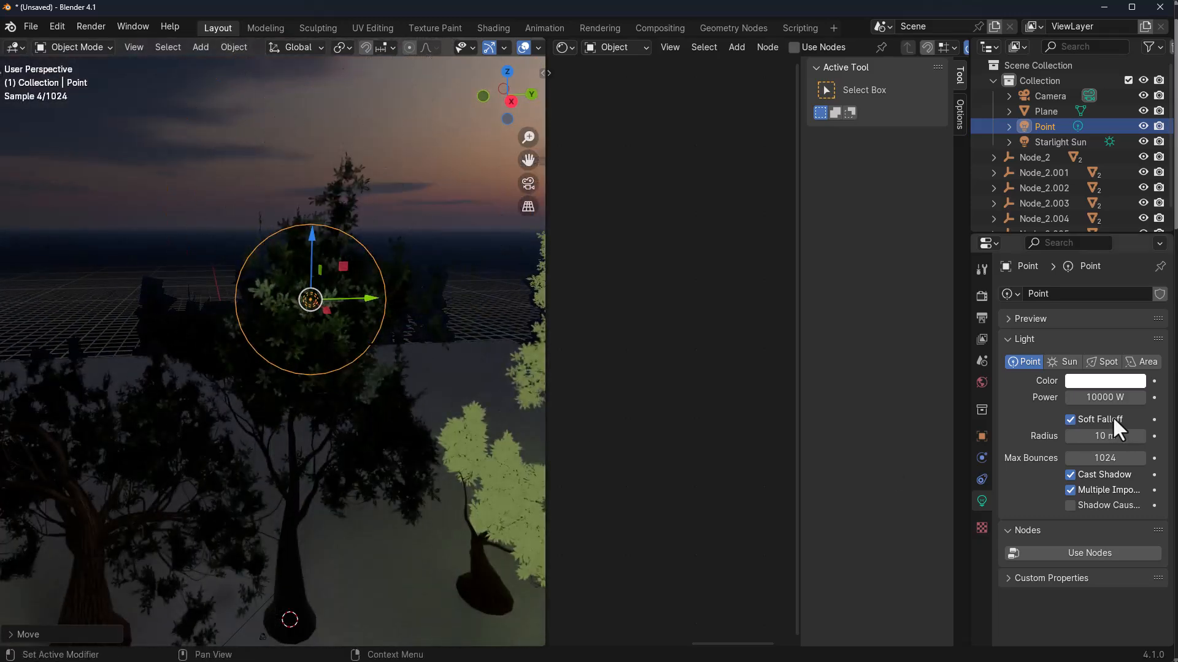
pyautogui.click(1105, 396)
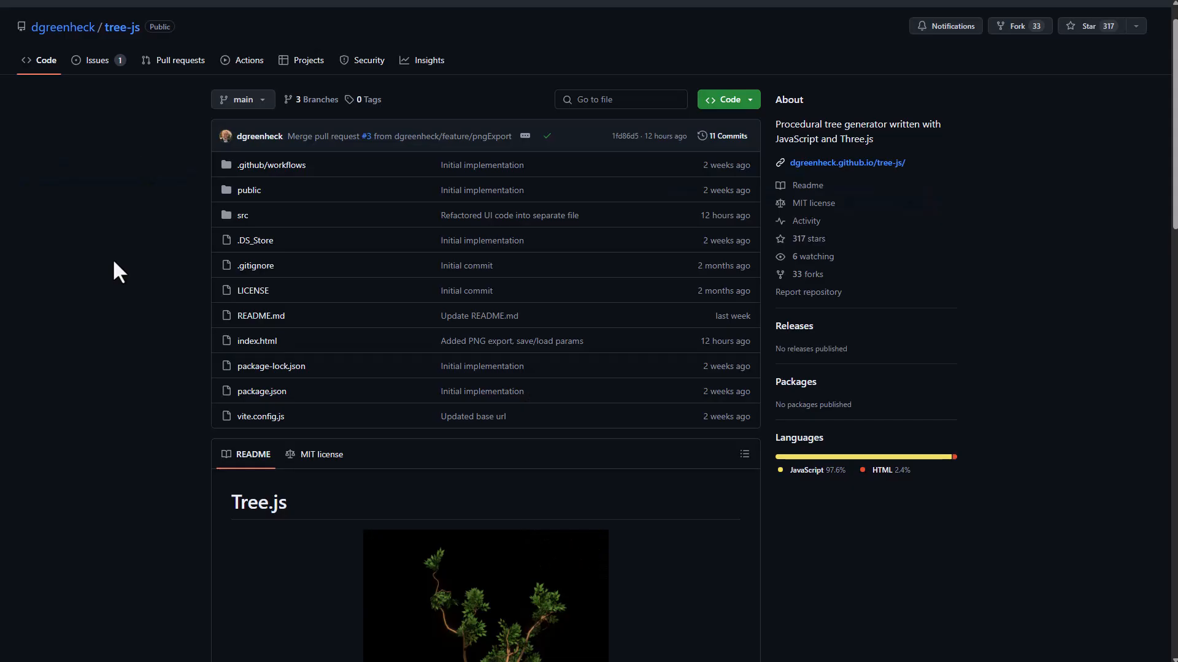
# - Scroll the tree-js README down to its Parameters section
pyautogui.scroll(-3)
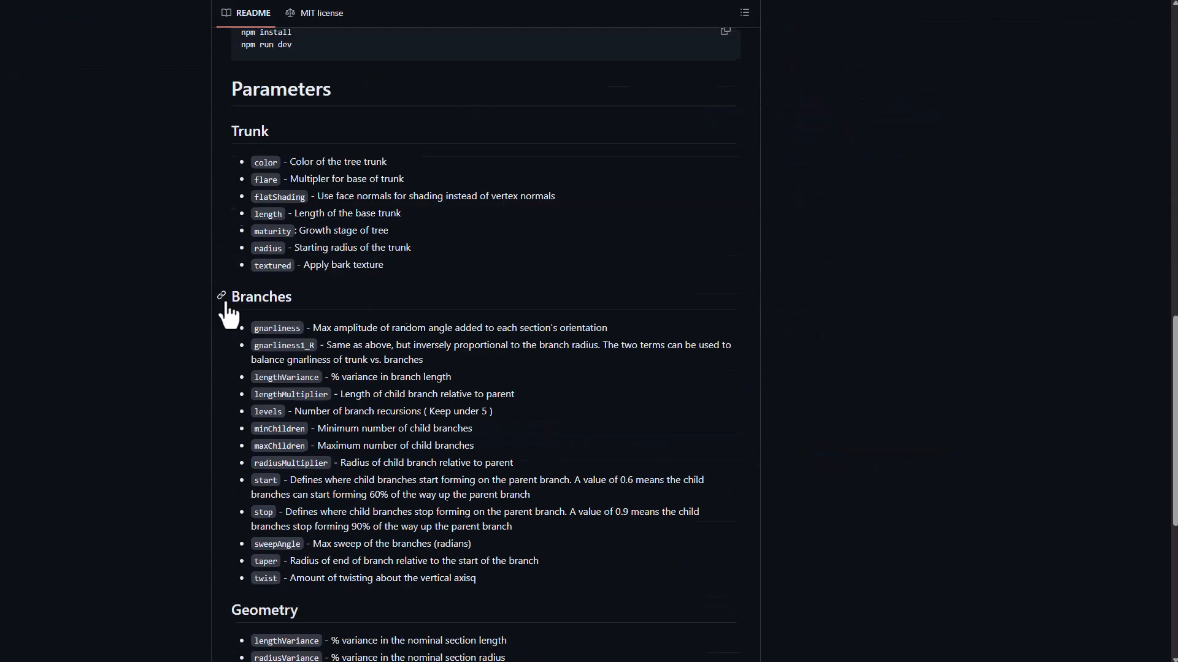
pyautogui.scroll(-3)
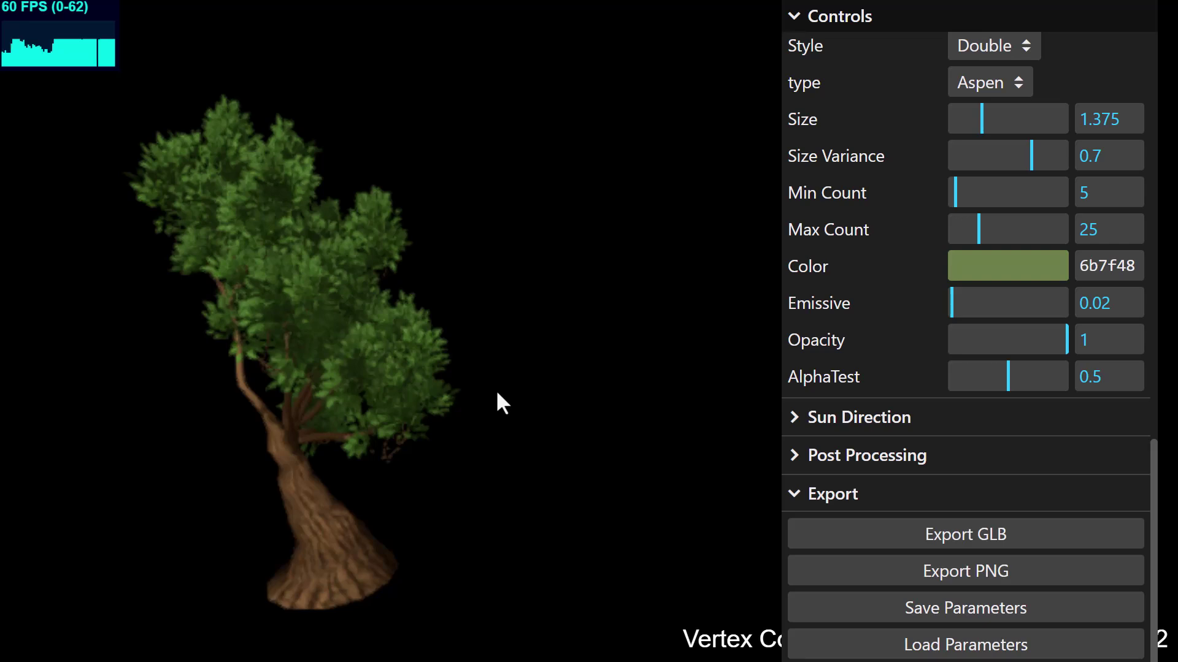
# - Tick the Animate Growth checkbox at the top of the Tree.js Controls panel
pyautogui.scroll(3)
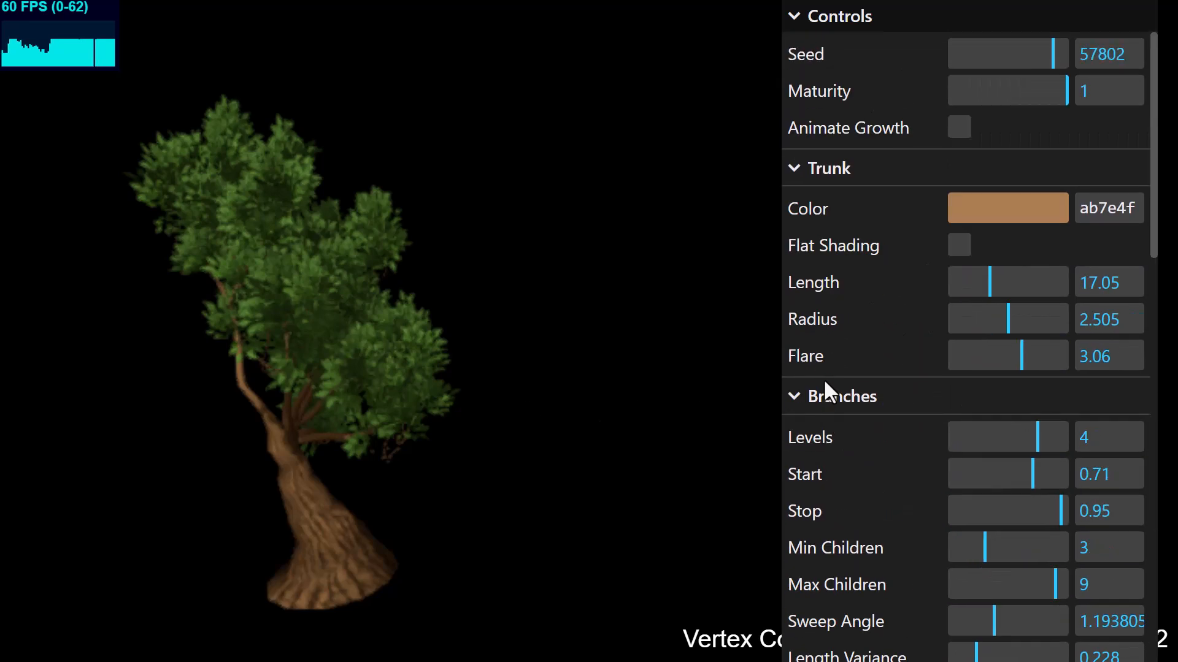
pyautogui.moveTo(909, 168)
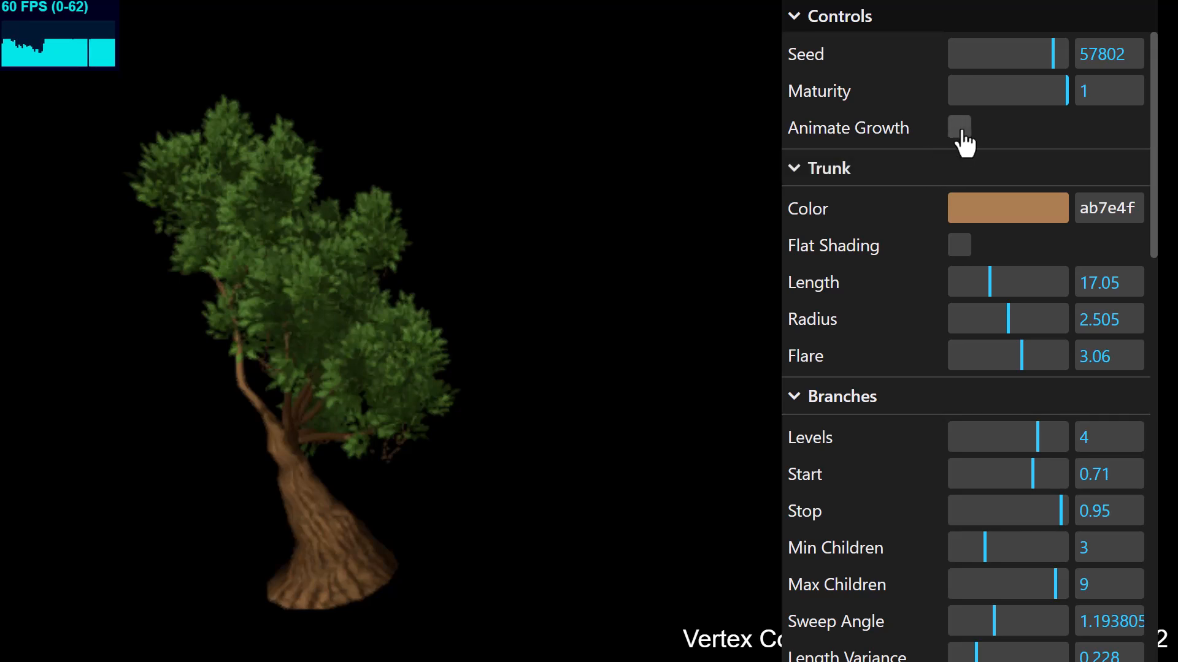
pyautogui.click(959, 126)
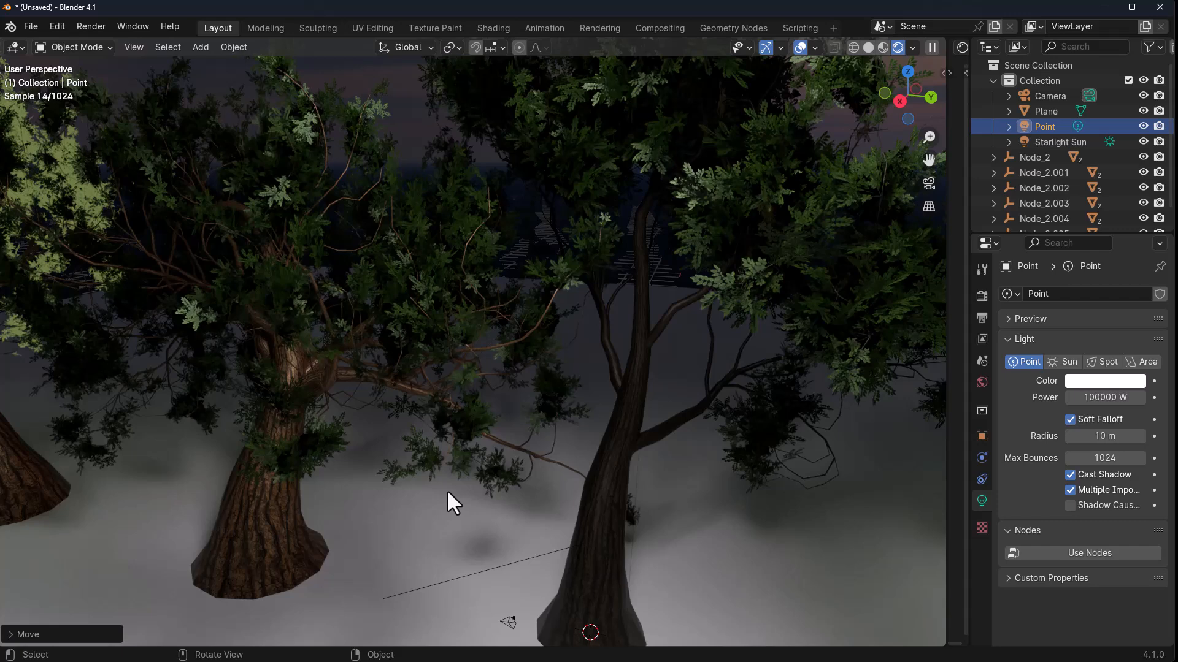
# - Select a tree's branches and expand Specular on the branch material's Principled BSDF
pyautogui.click(601, 503)
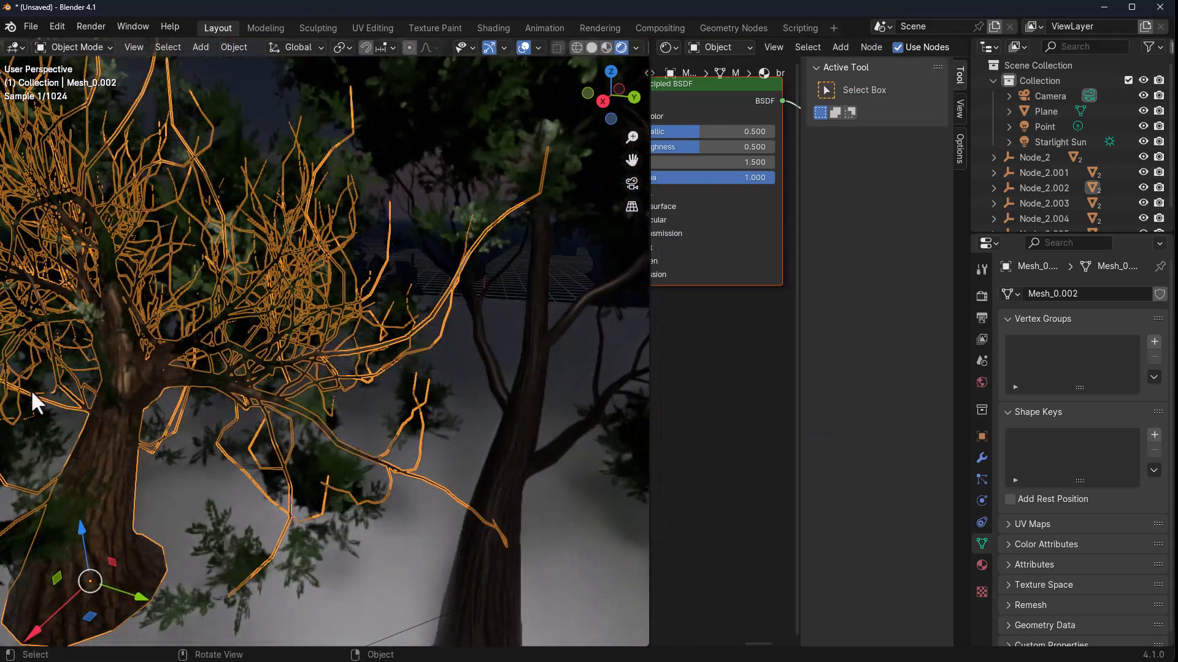
pyautogui.moveTo(650, 421)
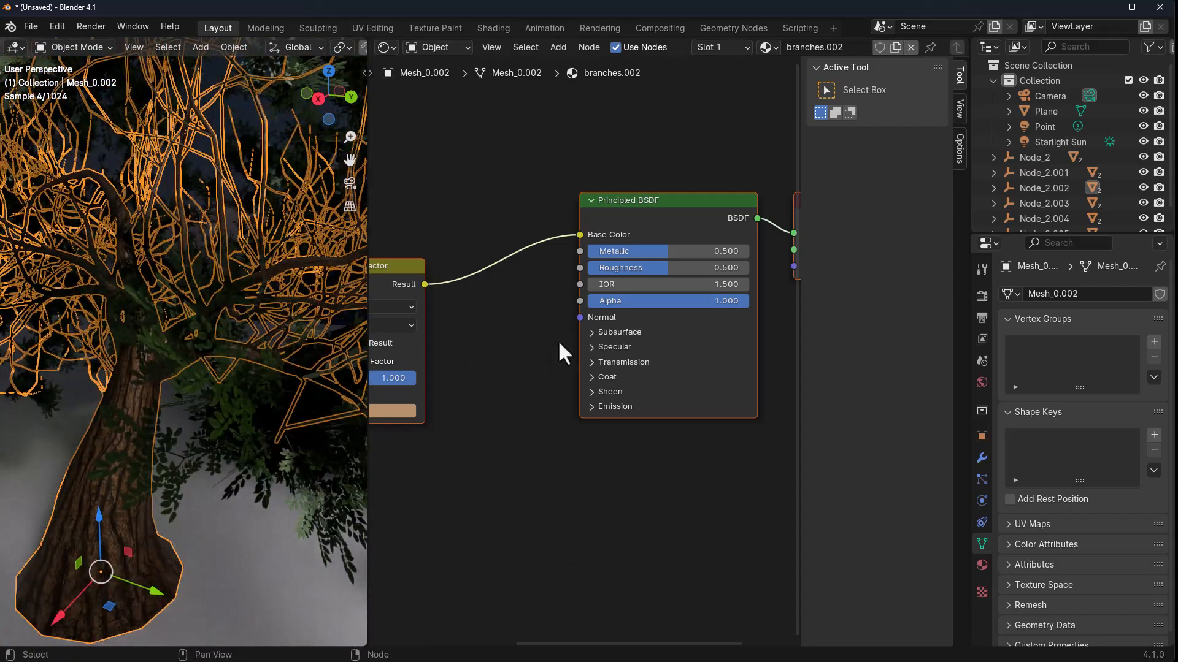
pyautogui.click(591, 347)
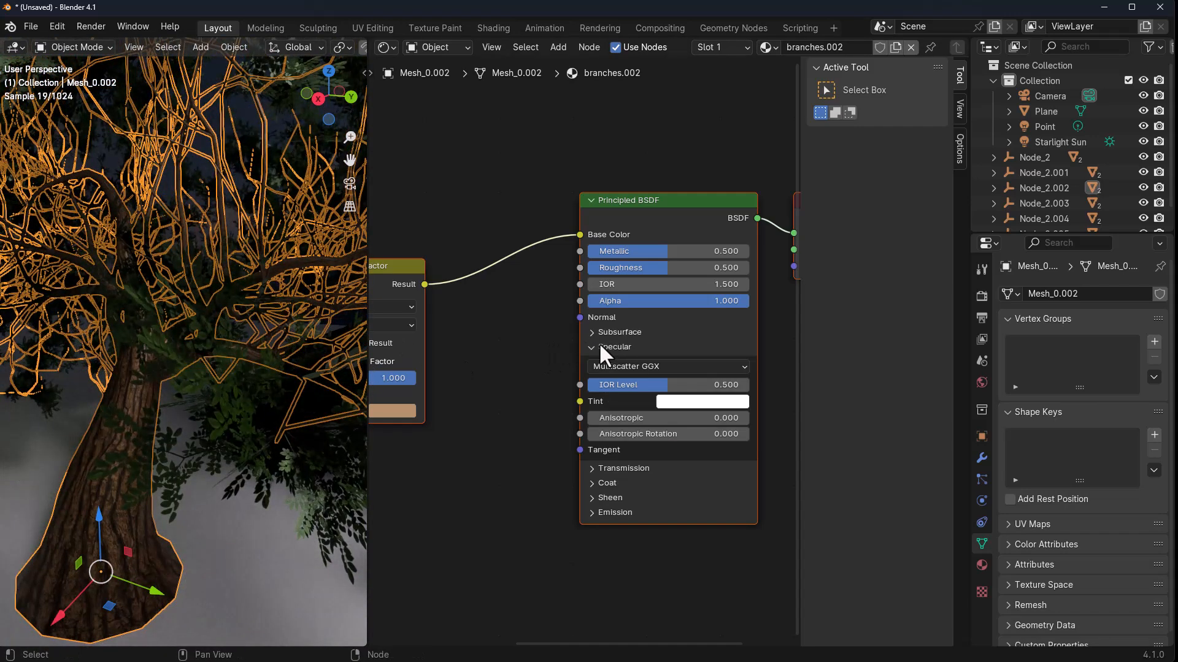
pyautogui.click(591, 347)
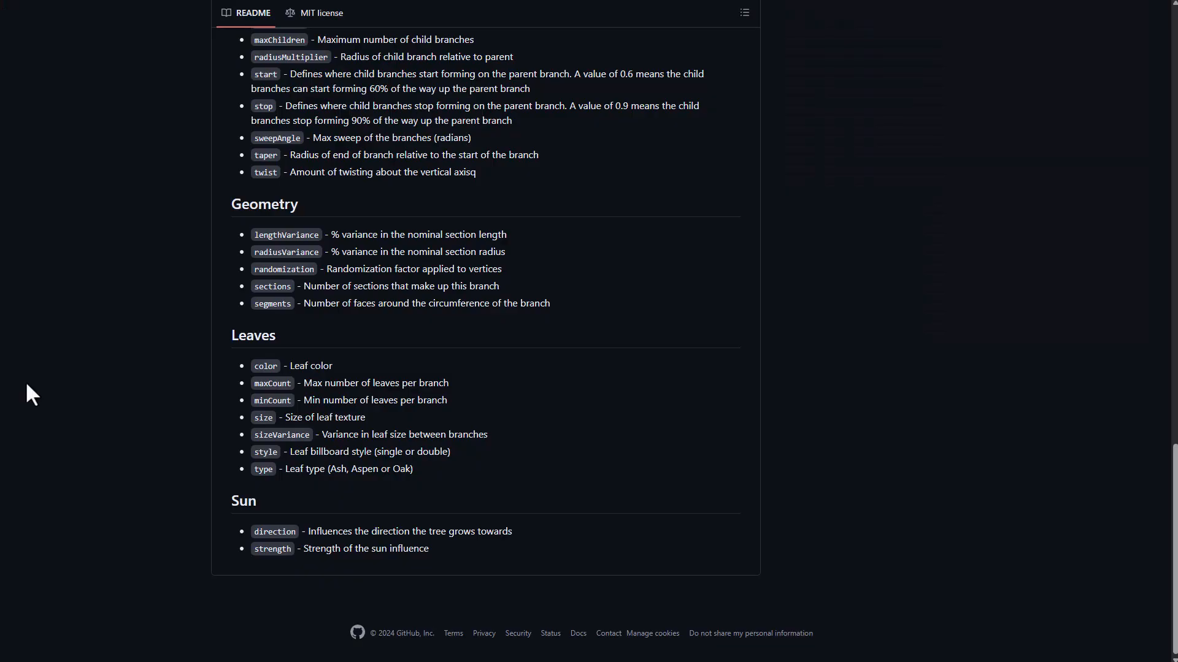
# - Scroll the tree-js README back up to the repository's file listing
pyautogui.scroll(3)
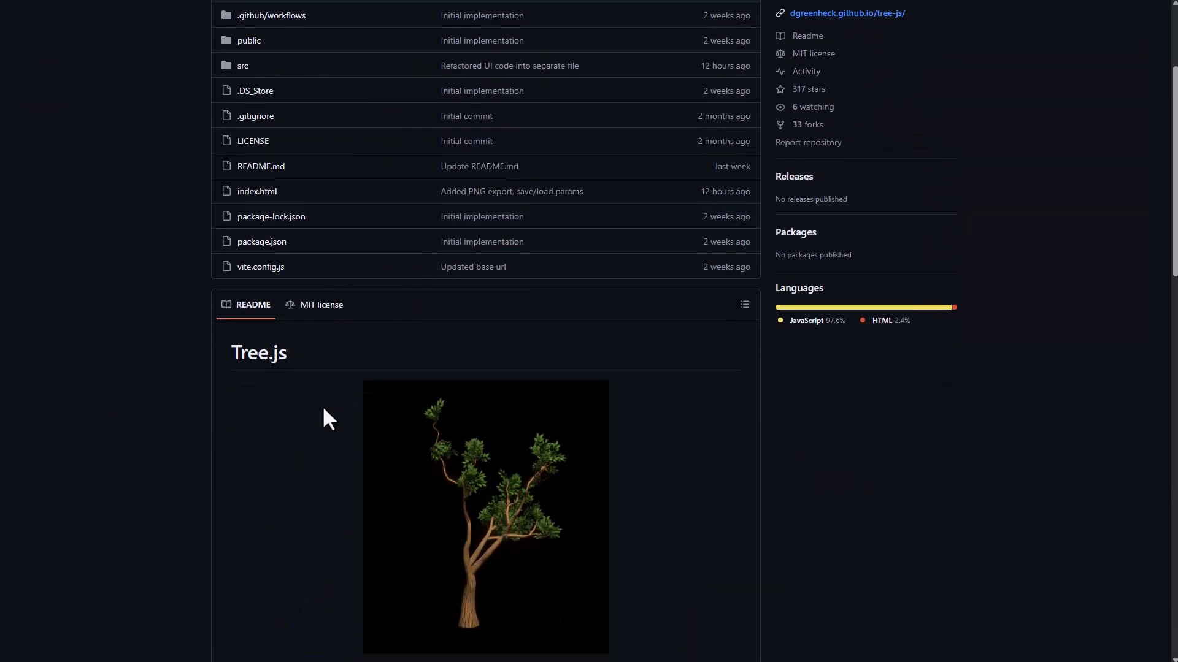
pyautogui.scroll(3)
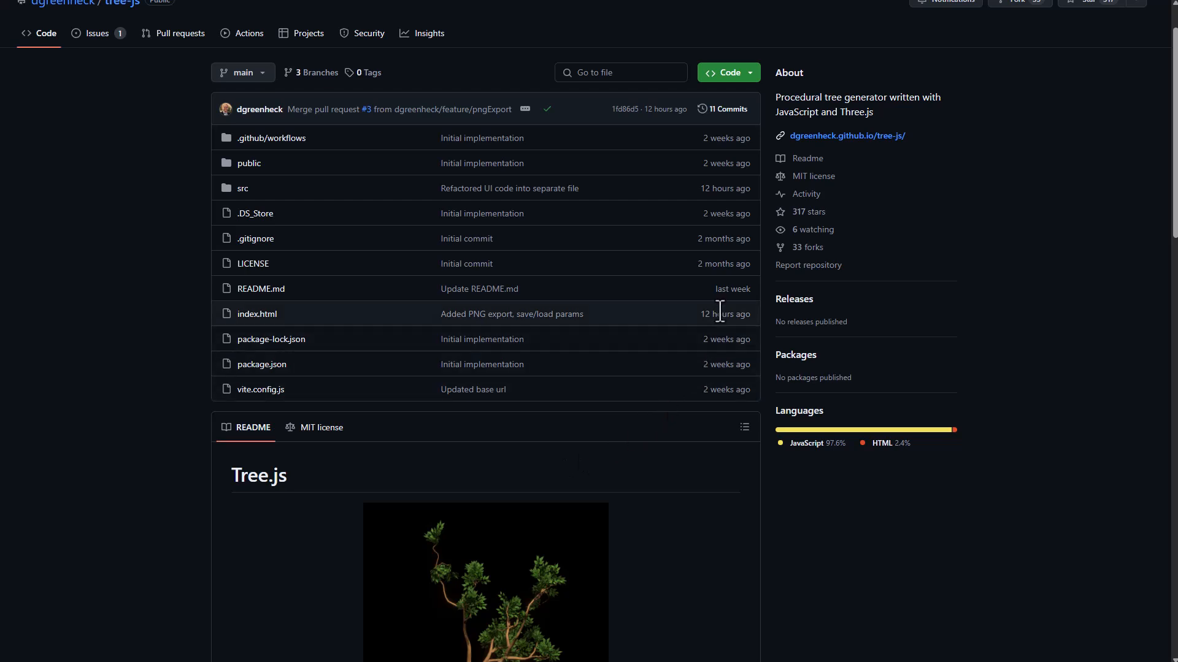
pyautogui.moveTo(729, 208)
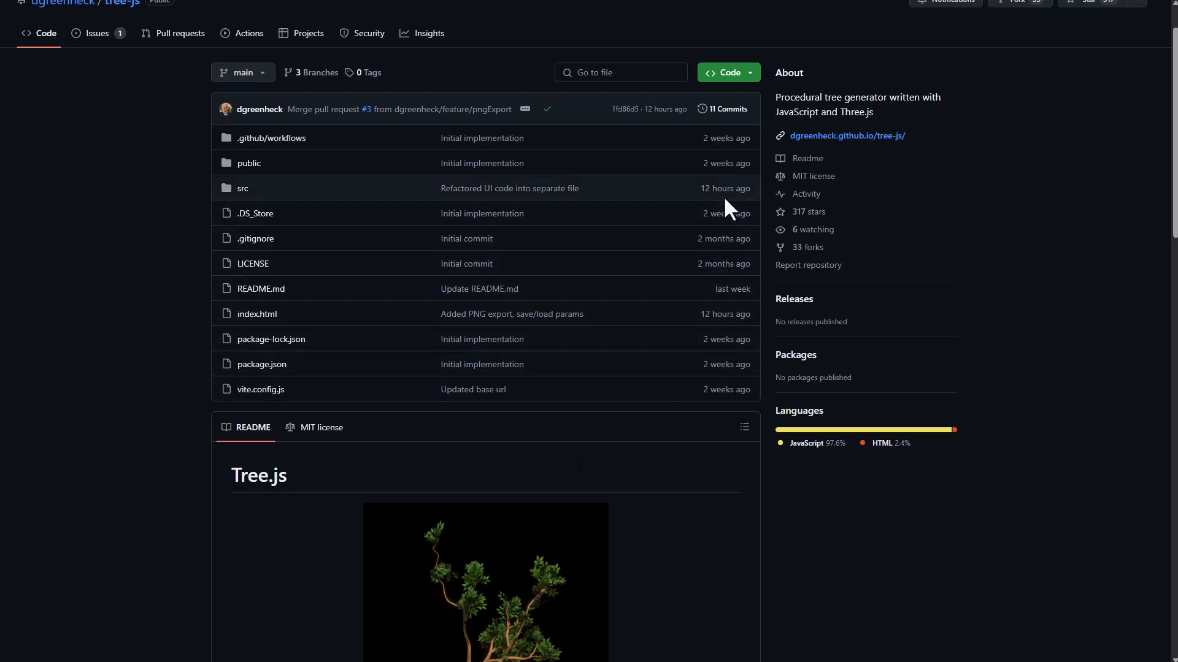